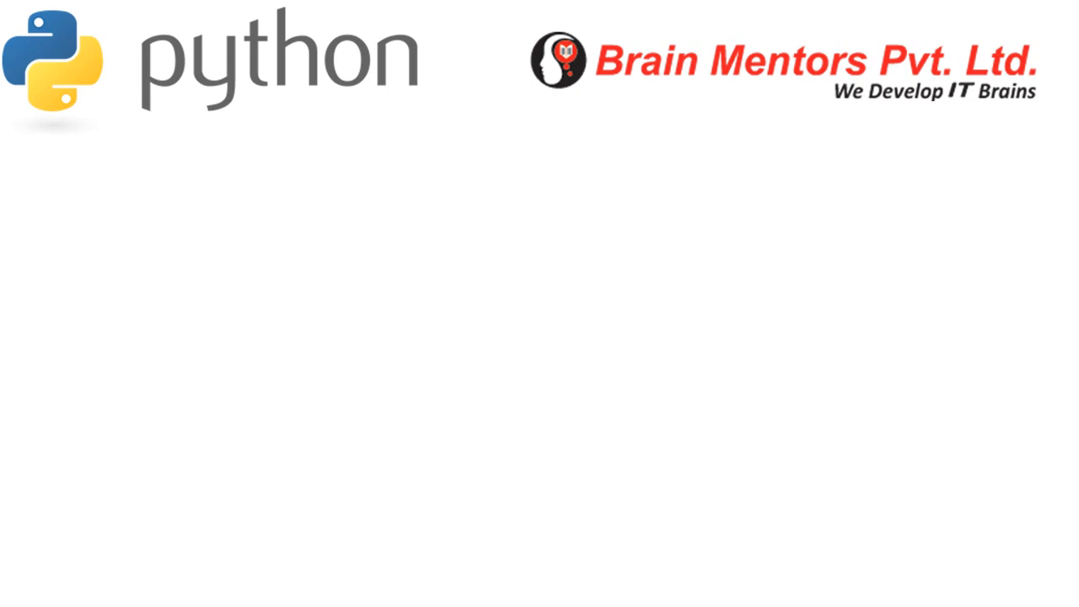
Step: Type the slide bullets 'python syntax and its features' and 'python for loops and conditions'
{"action": "type", "text": "- python syntax and its features"}
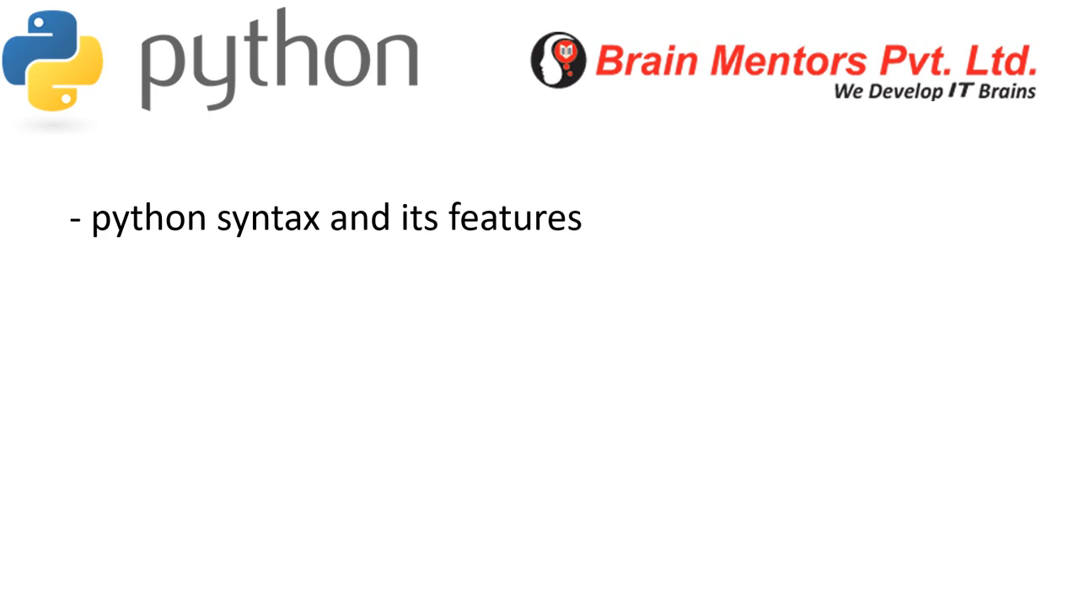
{"action": "type", "text": "- python for loops and conditions"}
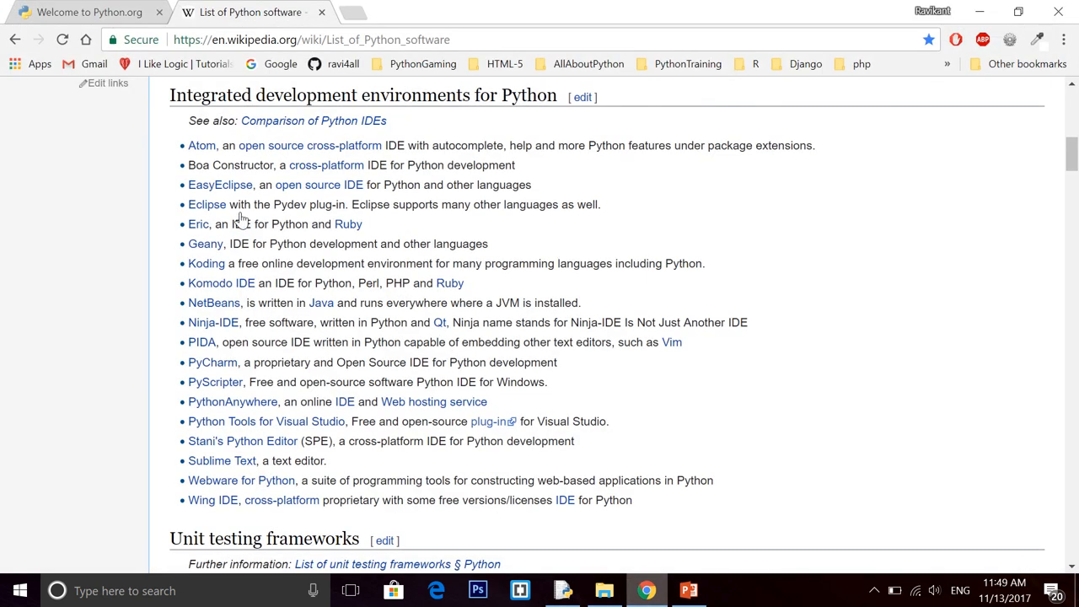
{"action": "left_click_drag", "start_coordinate": [168, 95], "coordinate": [395, 94]}
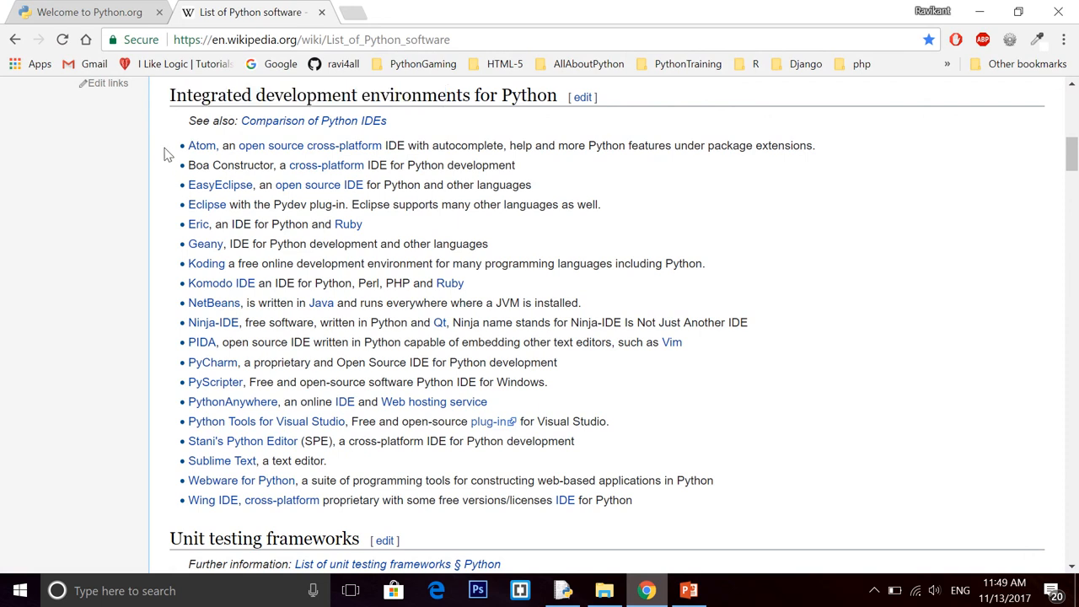
{"action": "mouse_move", "coordinate": [211, 204]}
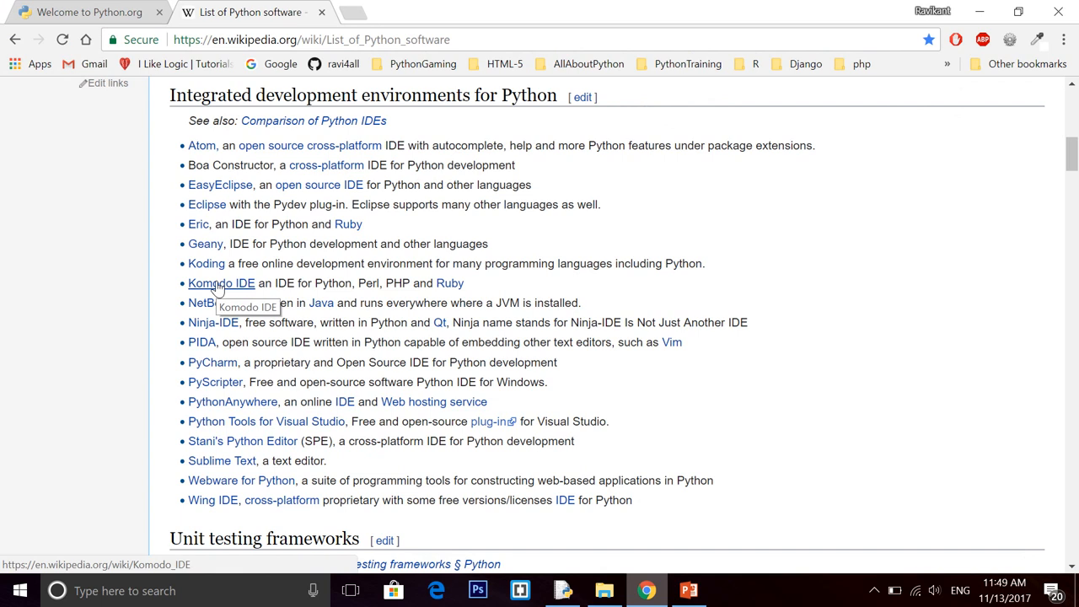
{"action": "mouse_move", "coordinate": [80, 318]}
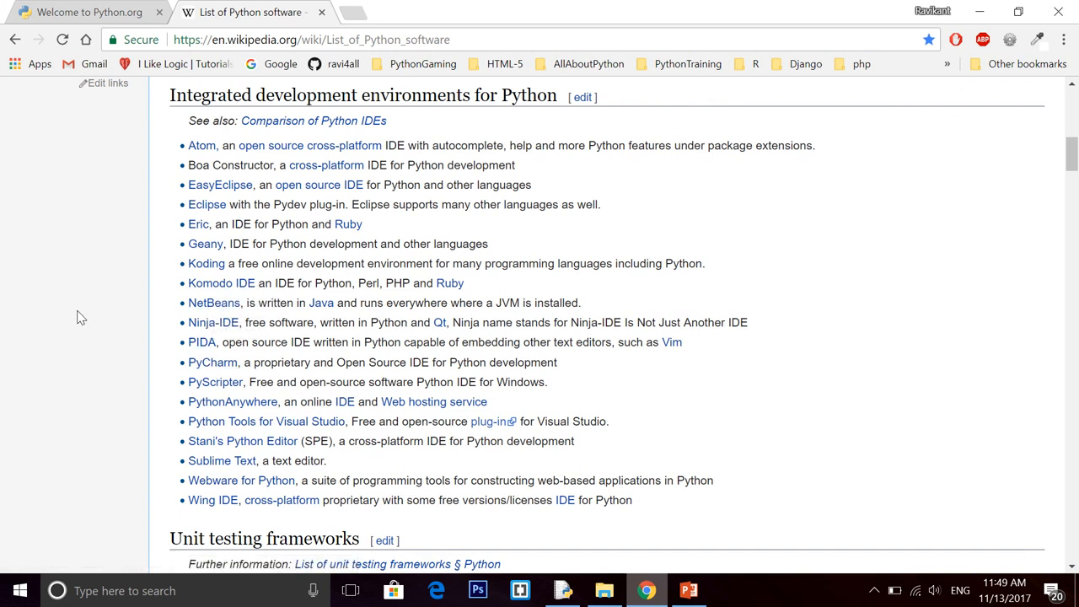
{"action": "mouse_move", "coordinate": [573, 565]}
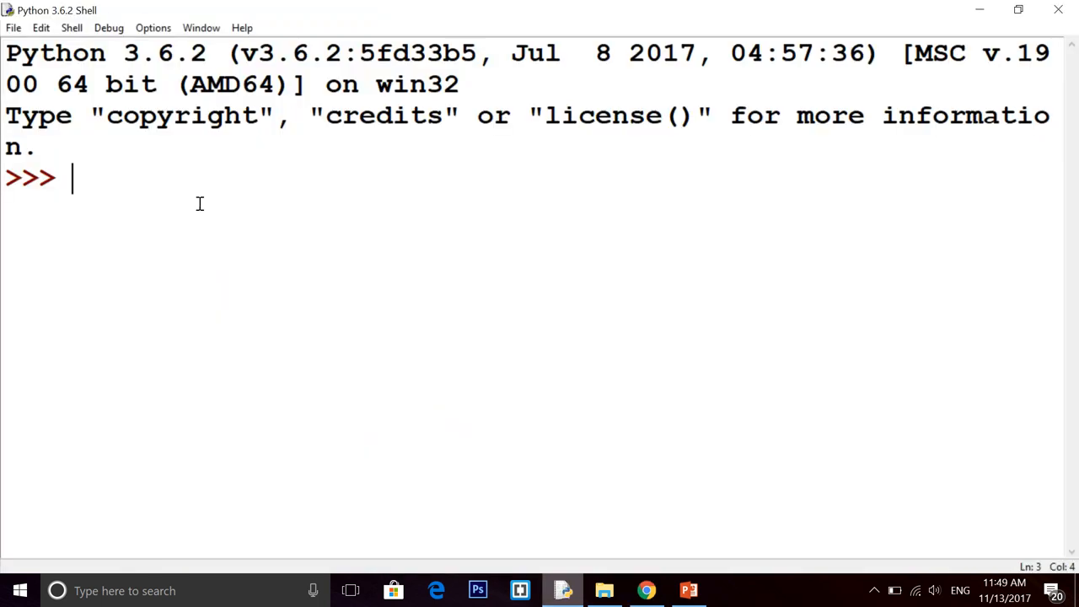
{"action": "mouse_move", "coordinate": [288, 287]}
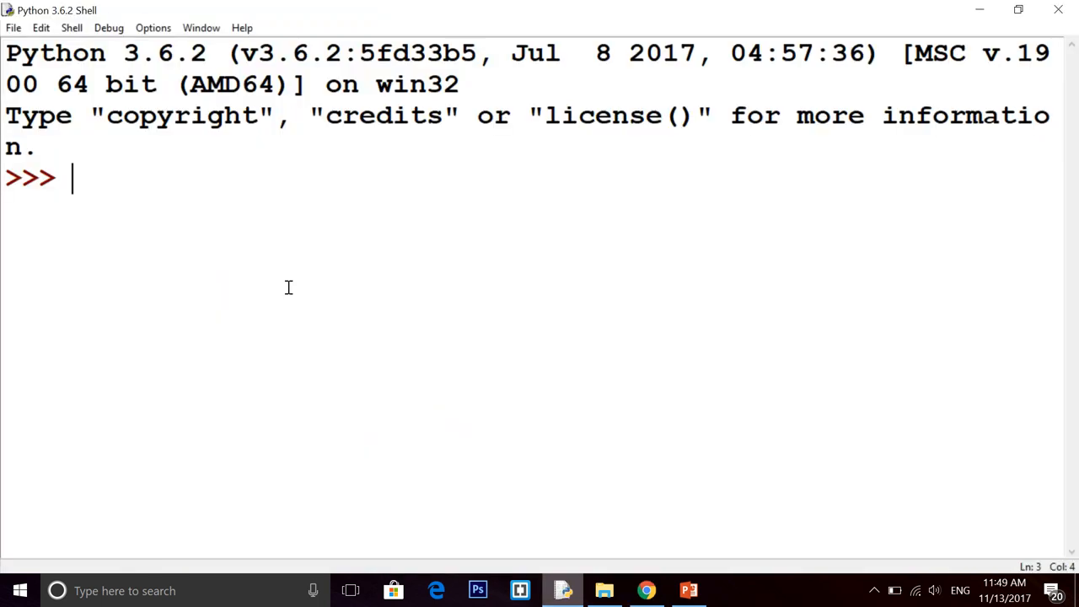
Step: Create a new IDLE script and enter a = 12 and b = 10
{"action": "left_click", "coordinate": [12, 28]}
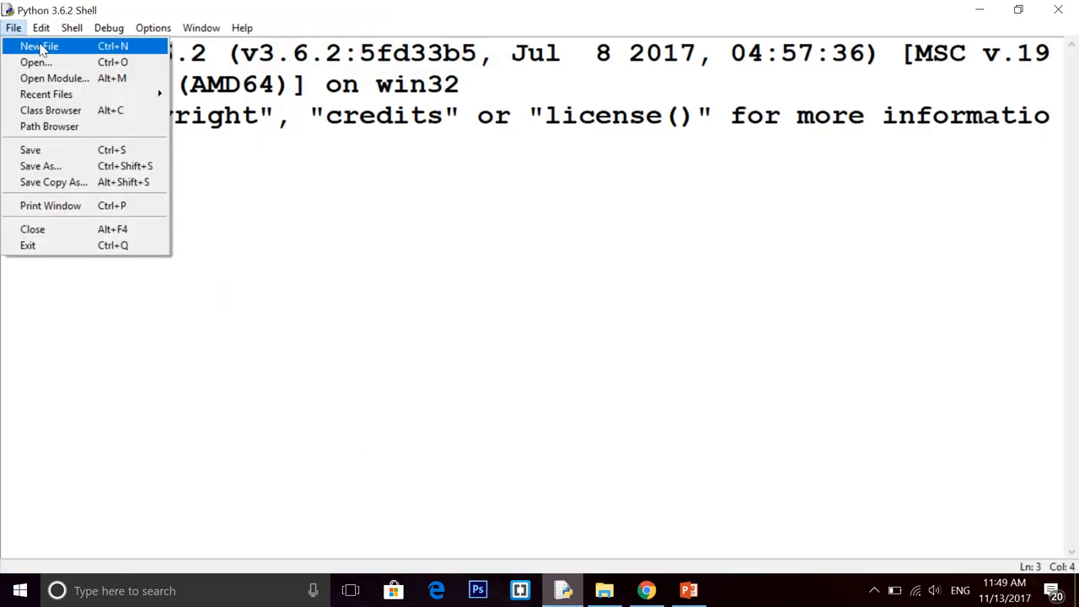
{"action": "left_click", "coordinate": [39, 41]}
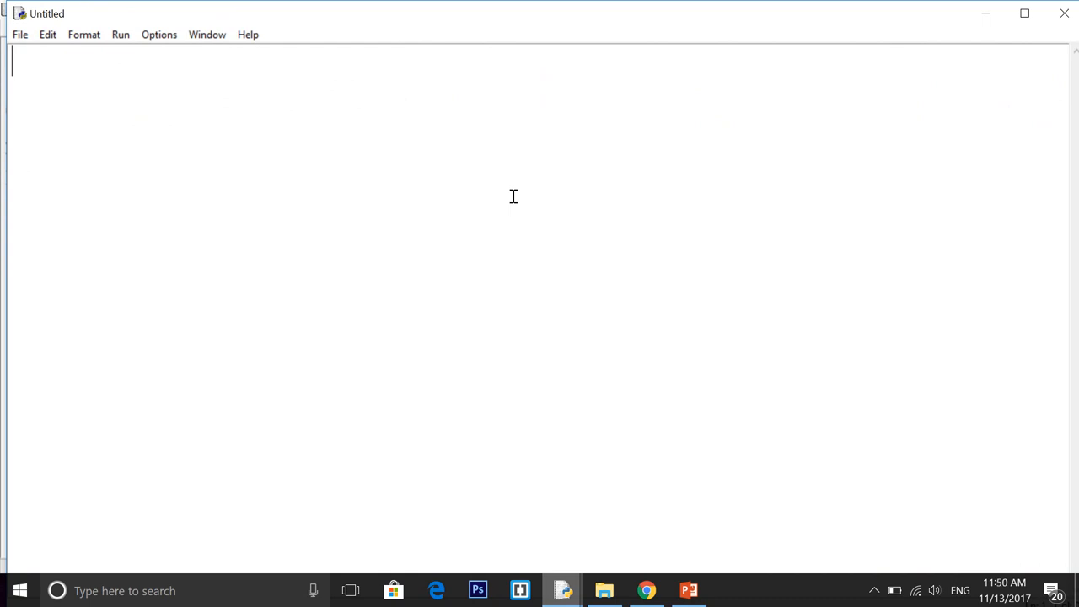
{"action": "type", "text": "a"}
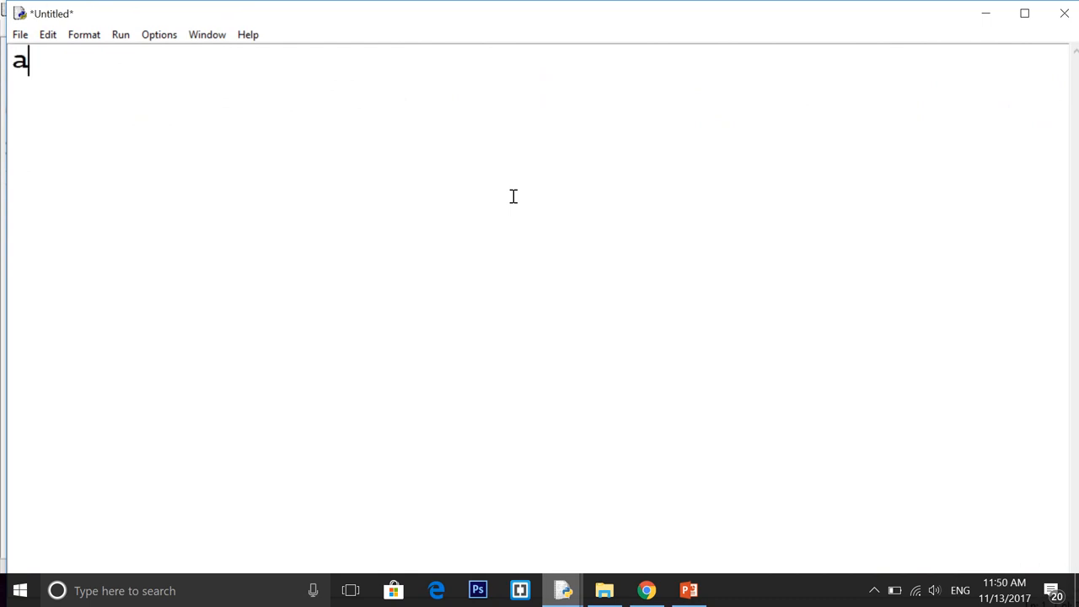
{"action": "type", "text": "= 12"}
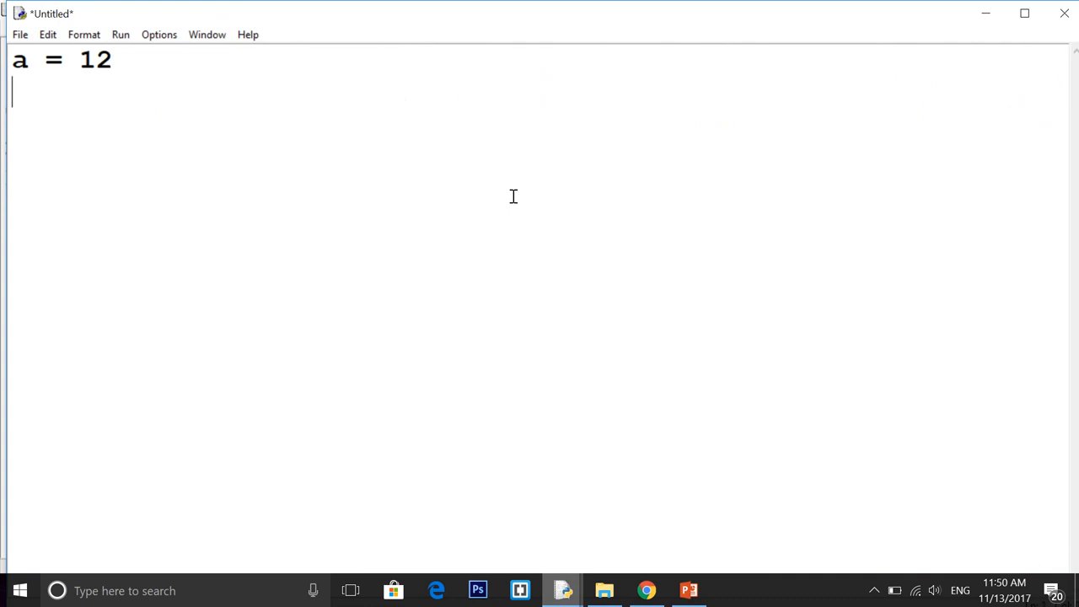
{"action": "type", "text": "b = 10"}
{"action": "type", "text": "print("}
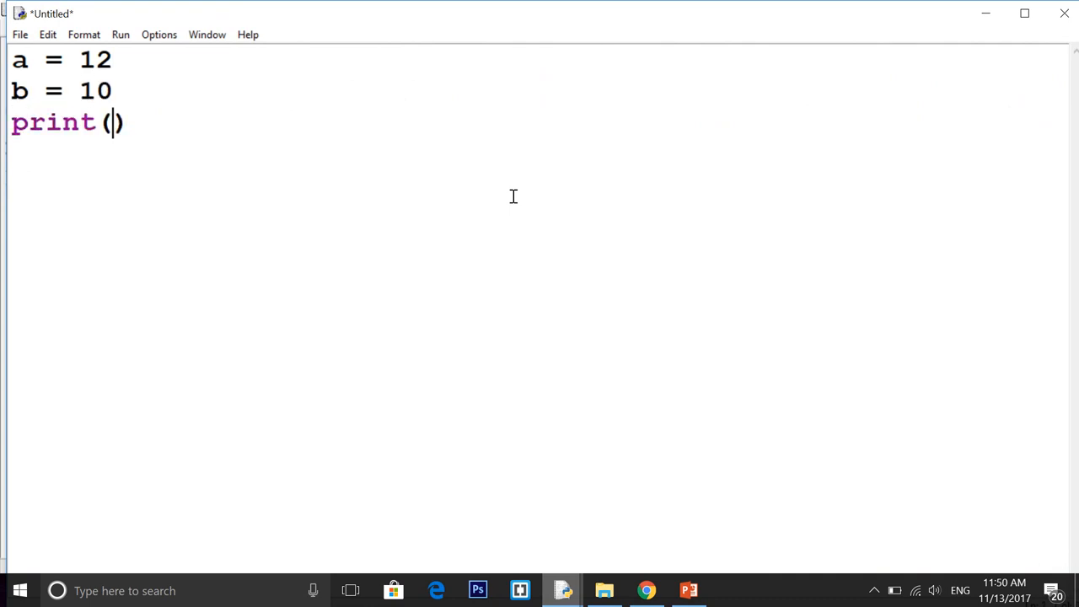
Step: Finish print(a+b) and create a PythonGame folder on the Desktop from the save dialog
{"action": "type", "text": "a+b"}
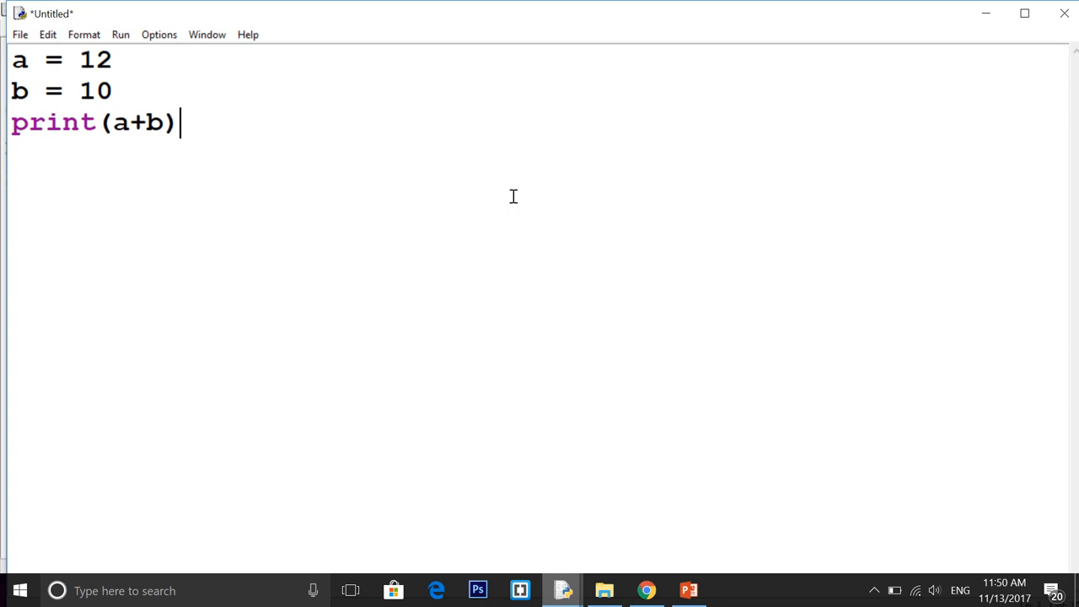
{"action": "key", "text": "ctrl+s"}
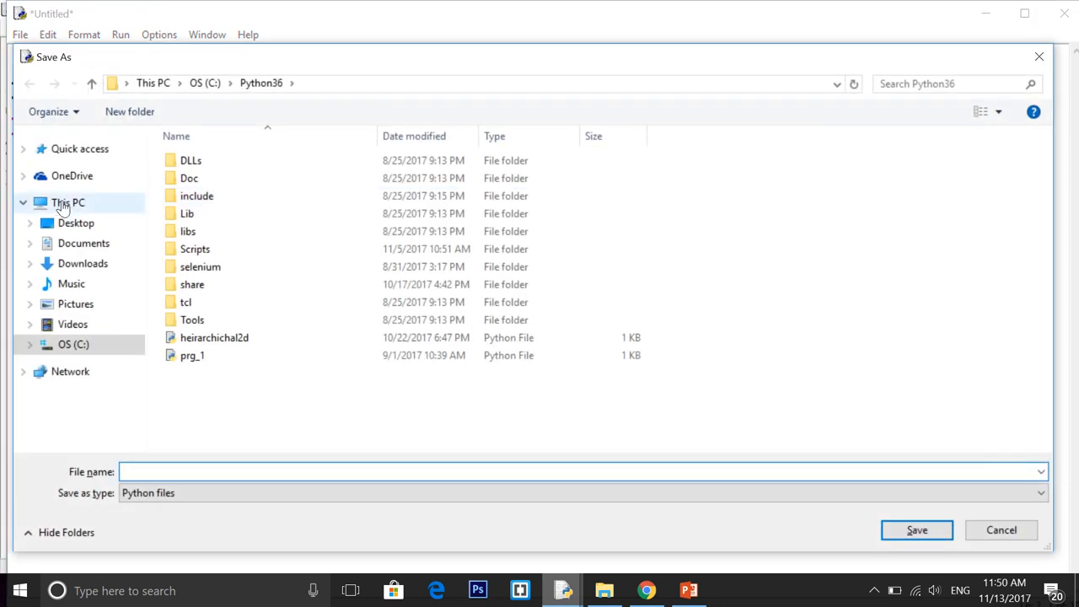
{"action": "left_click", "coordinate": [76, 223]}
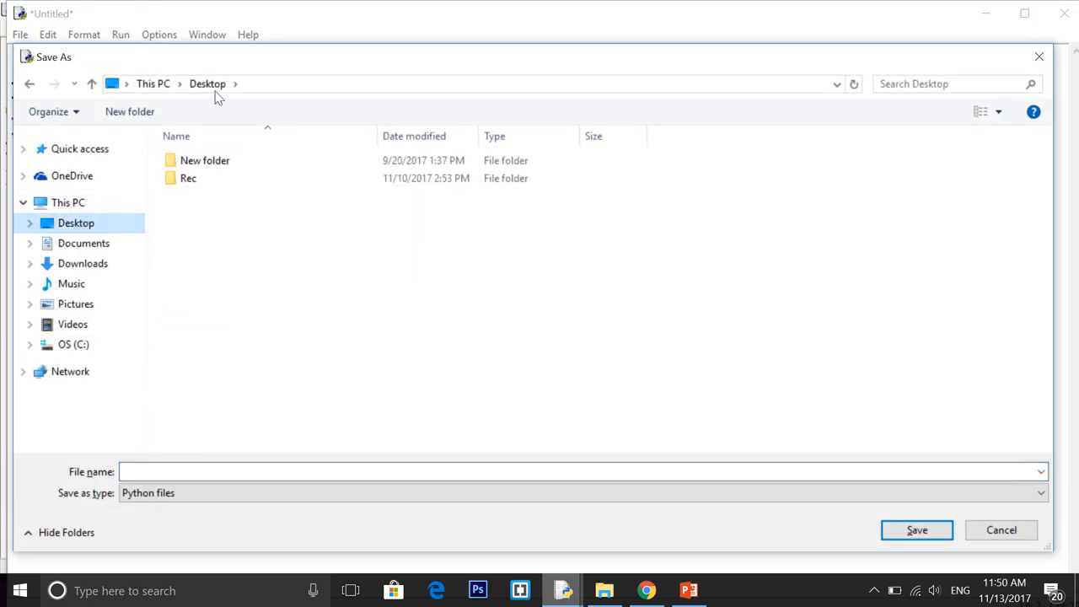
{"action": "left_click", "coordinate": [130, 112]}
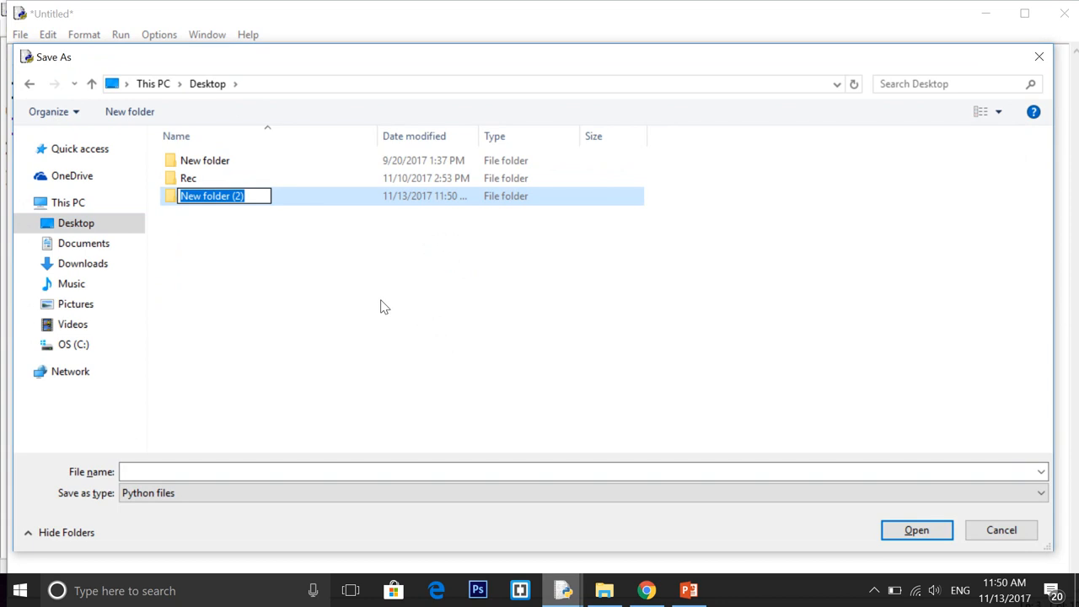
{"action": "type", "text": "P"}
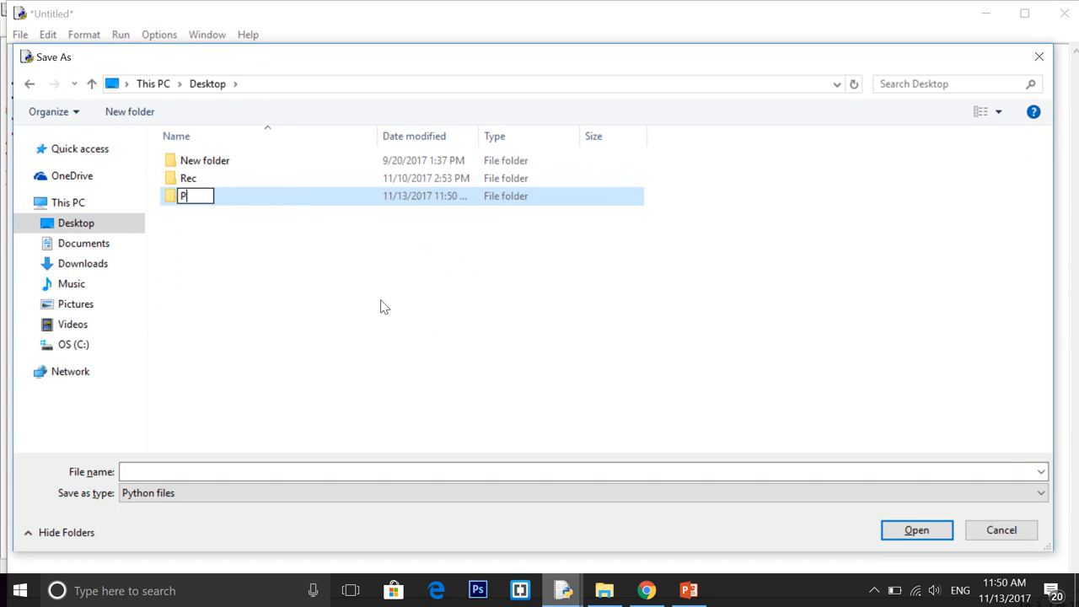
{"action": "type", "text": "ythonGame"}
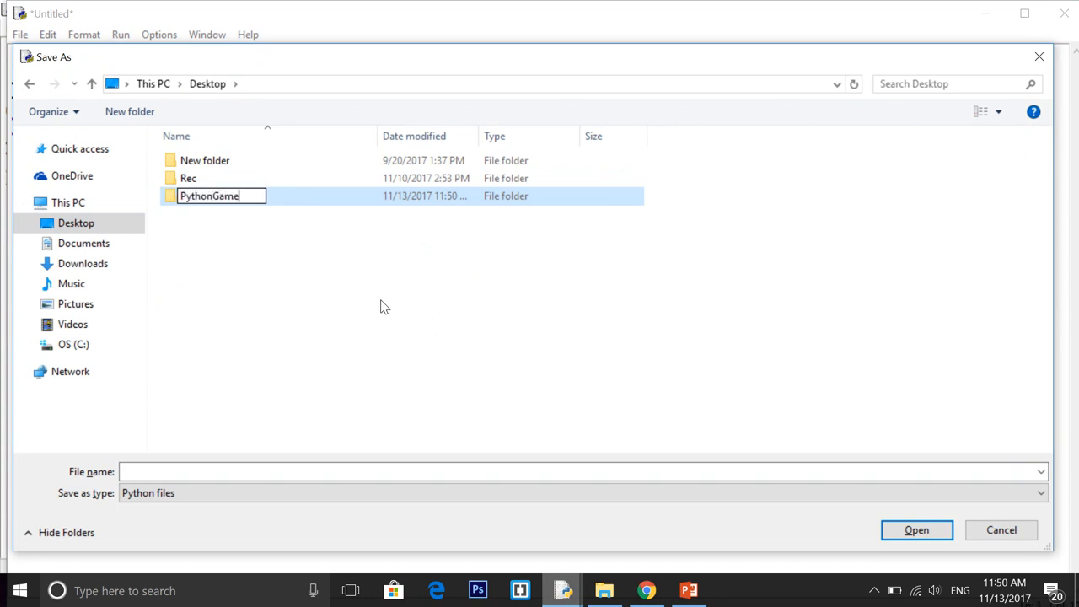
Step: Open the PythonGame folder and enter 01-PythonSyntax as the file name
{"action": "double_click", "coordinate": [209, 195]}
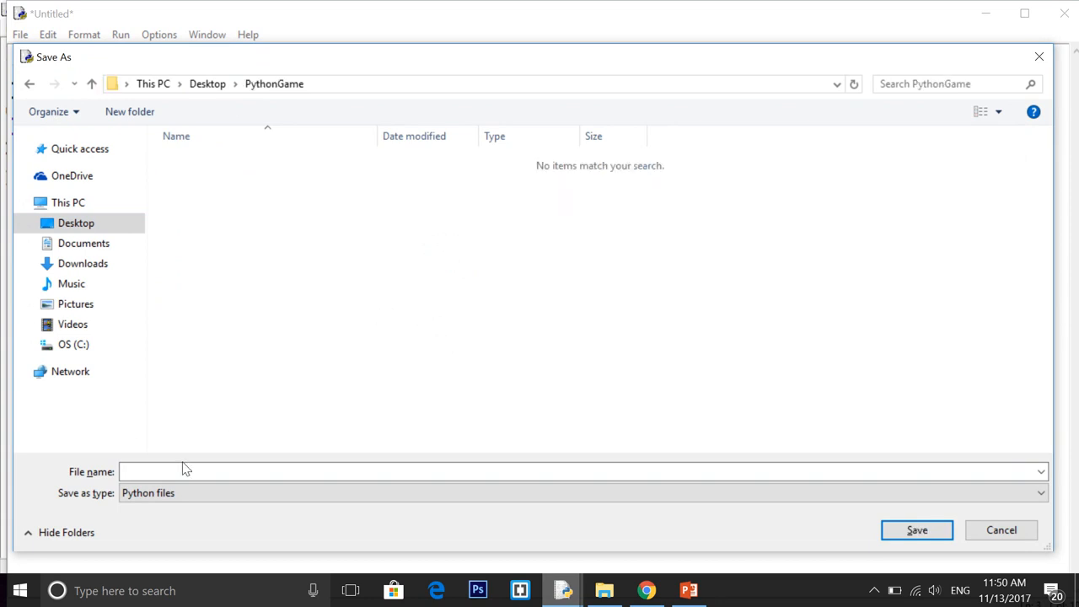
{"action": "type", "text": "01-"}
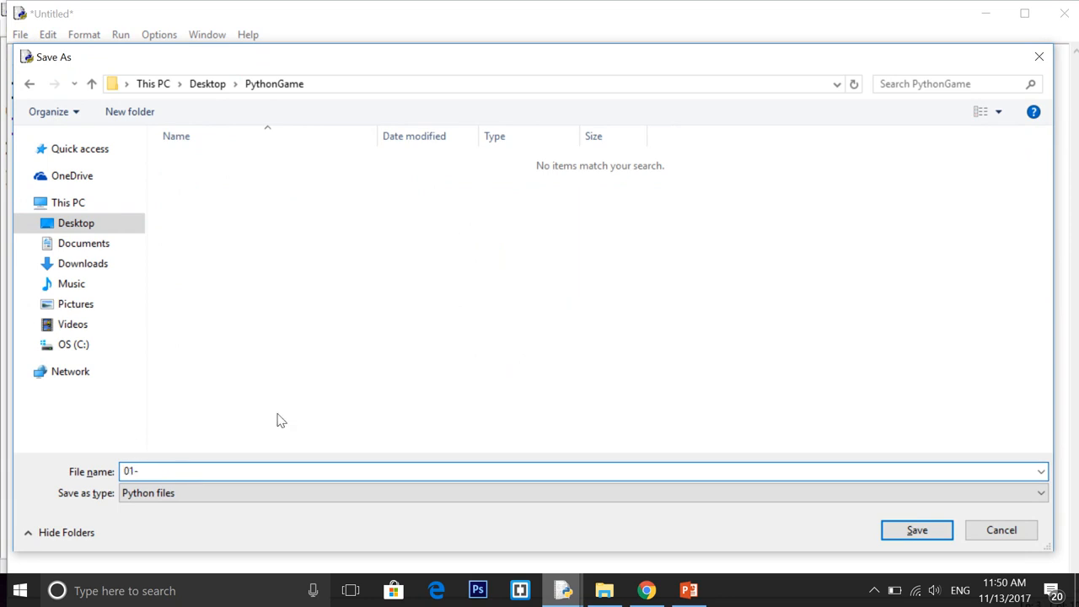
{"action": "type", "text": "PythonSyn"}
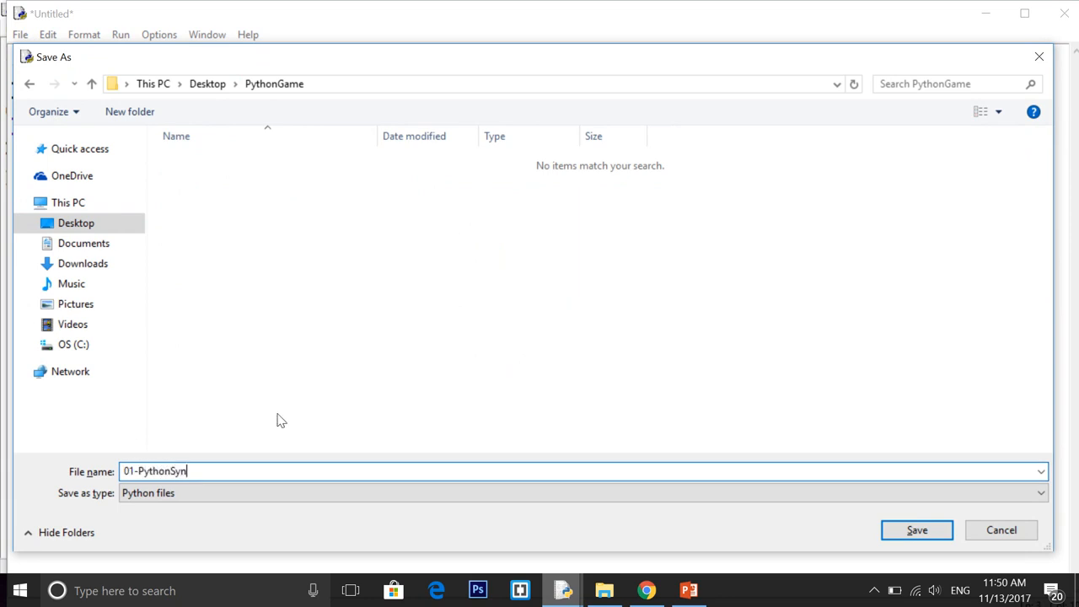
{"action": "type", "text": "tax"}
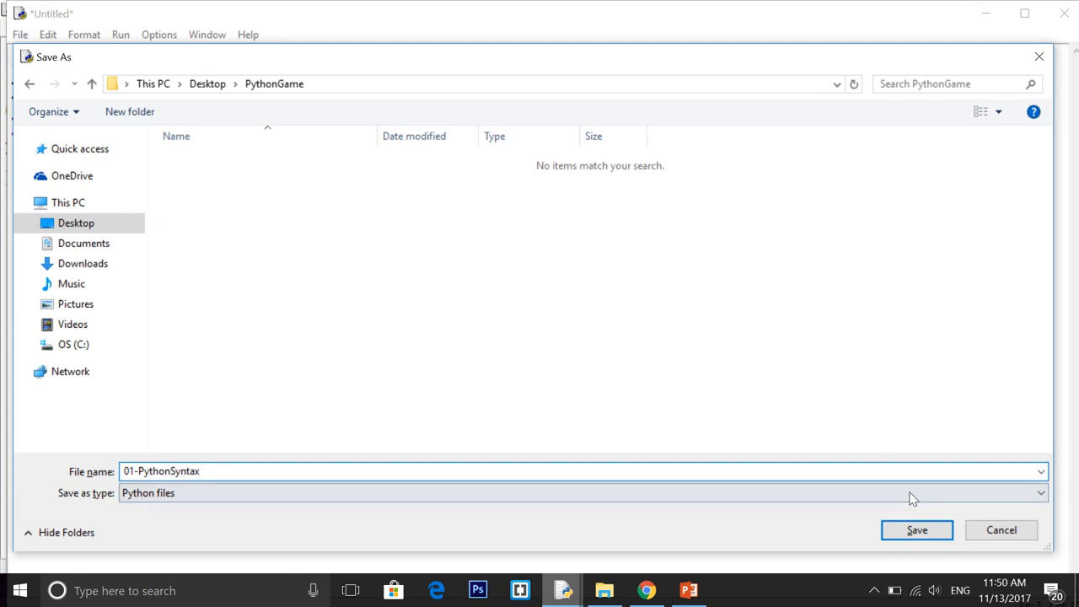
Step: Save the script as 01-PythonSyntax.py and bring up the Run menu
{"action": "left_click", "coordinate": [916, 530]}
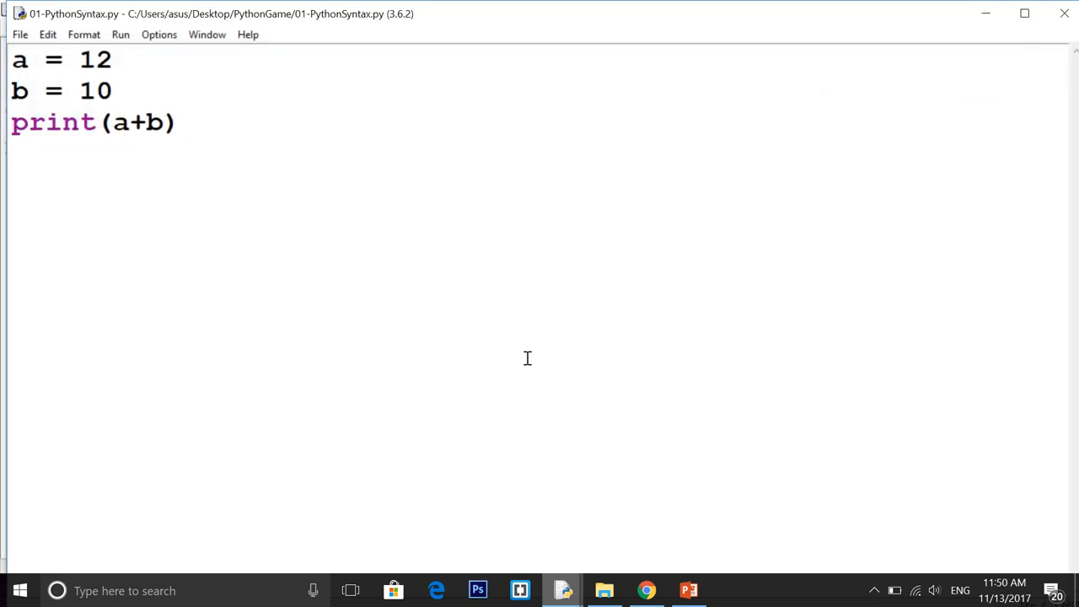
{"action": "mouse_move", "coordinate": [114, 31]}
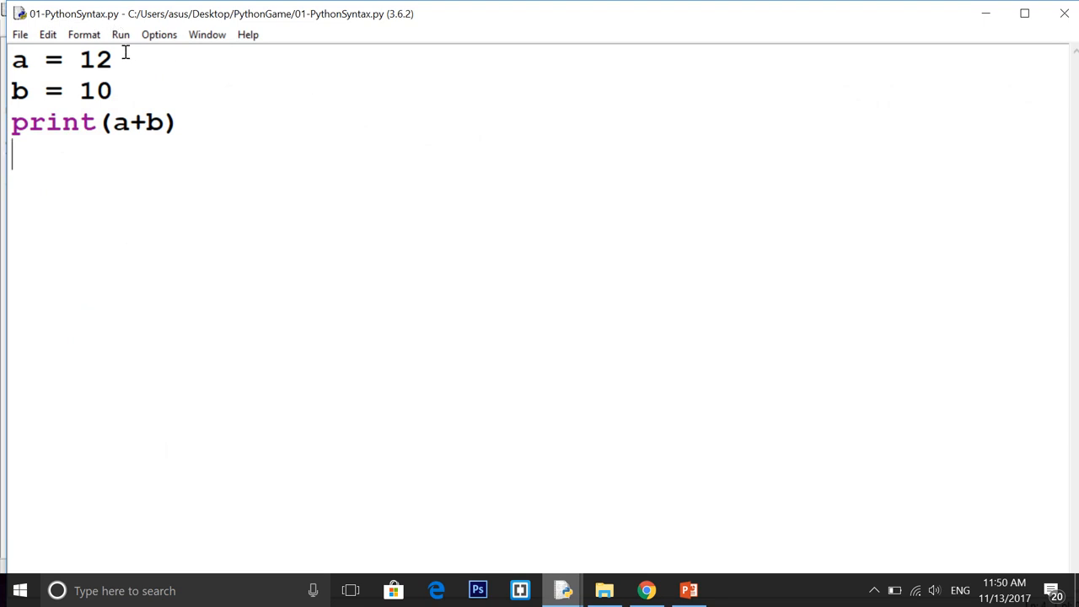
{"action": "mouse_move", "coordinate": [212, 89]}
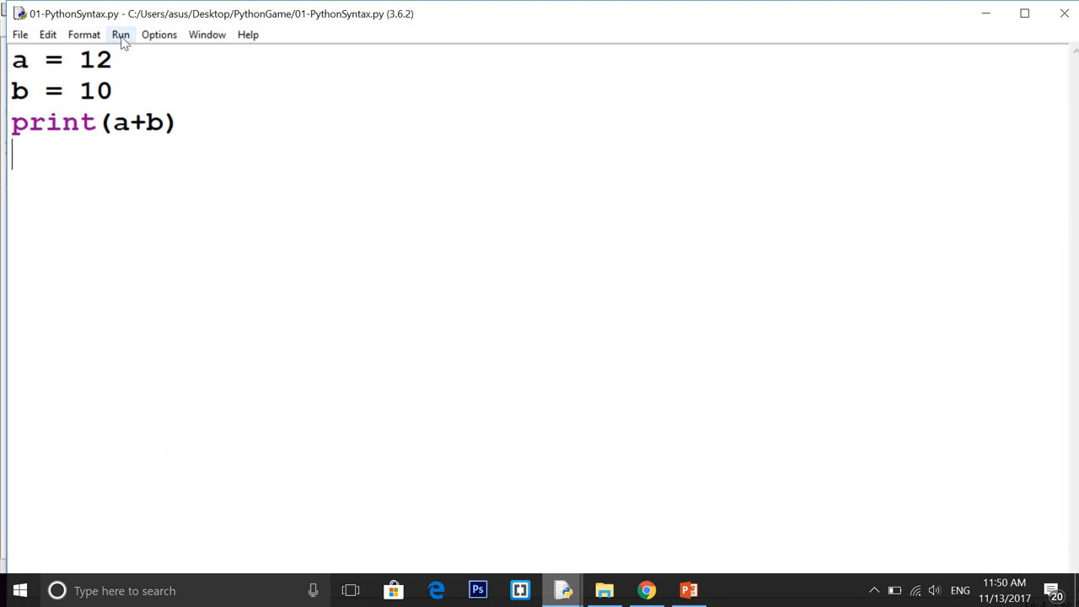
{"action": "left_click", "coordinate": [119, 33]}
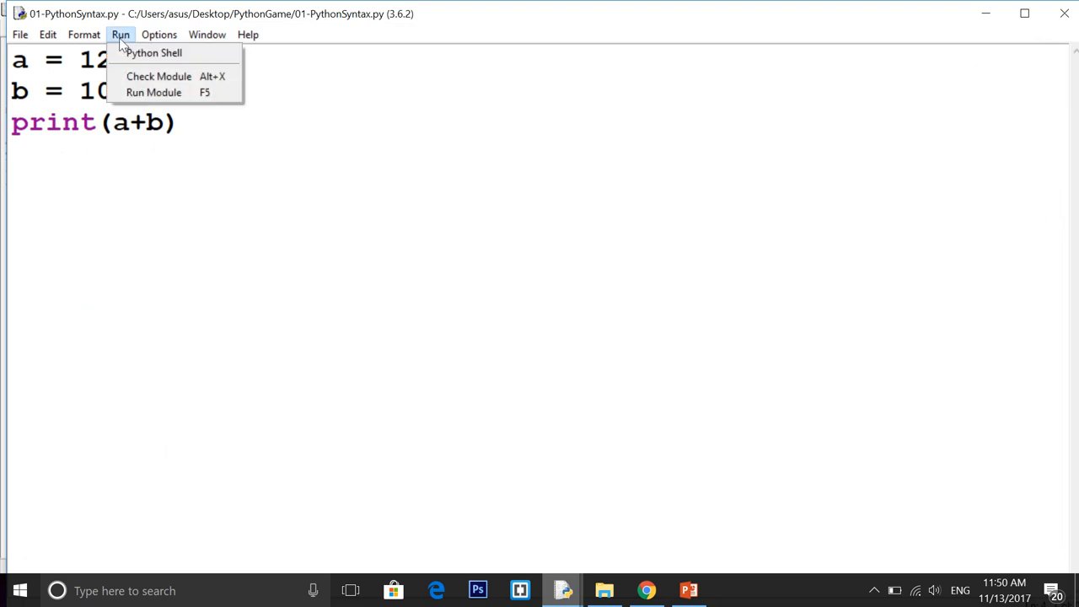
{"action": "mouse_move", "coordinate": [155, 93]}
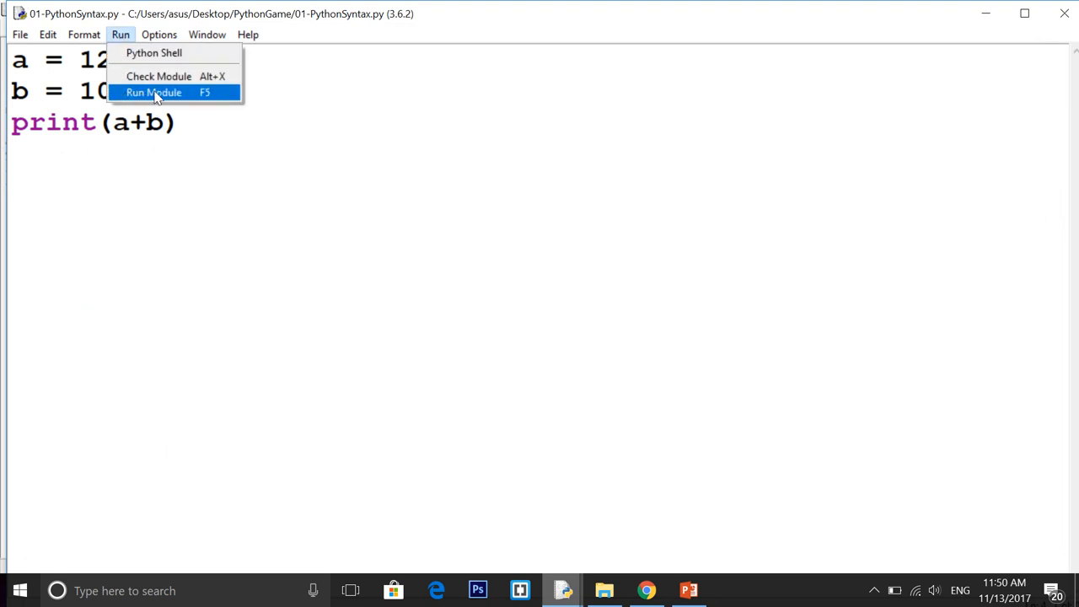
{"action": "mouse_move", "coordinate": [192, 99]}
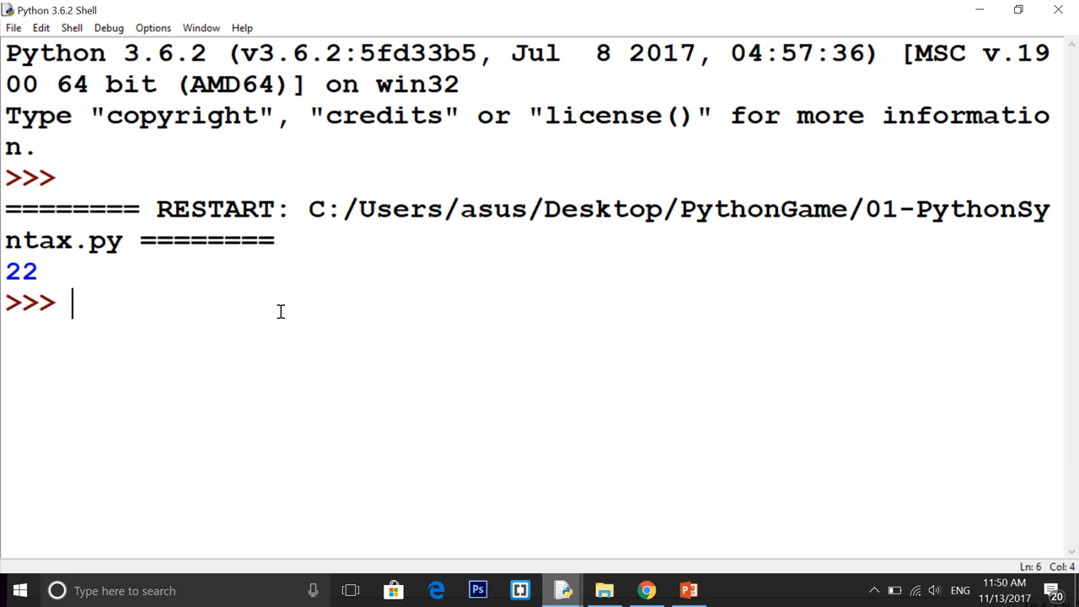
{"action": "mouse_move", "coordinate": [1059, 10]}
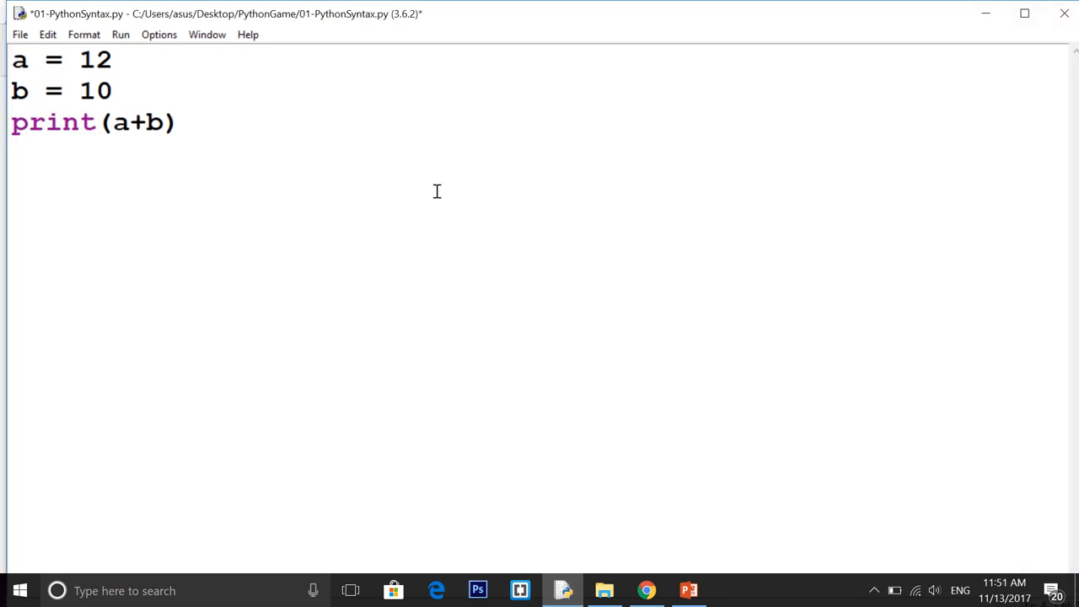
Step: Add a '# Input in python' comment, wrap the old code in ''' quotes, and save
{"action": "key", "text": "Return"}
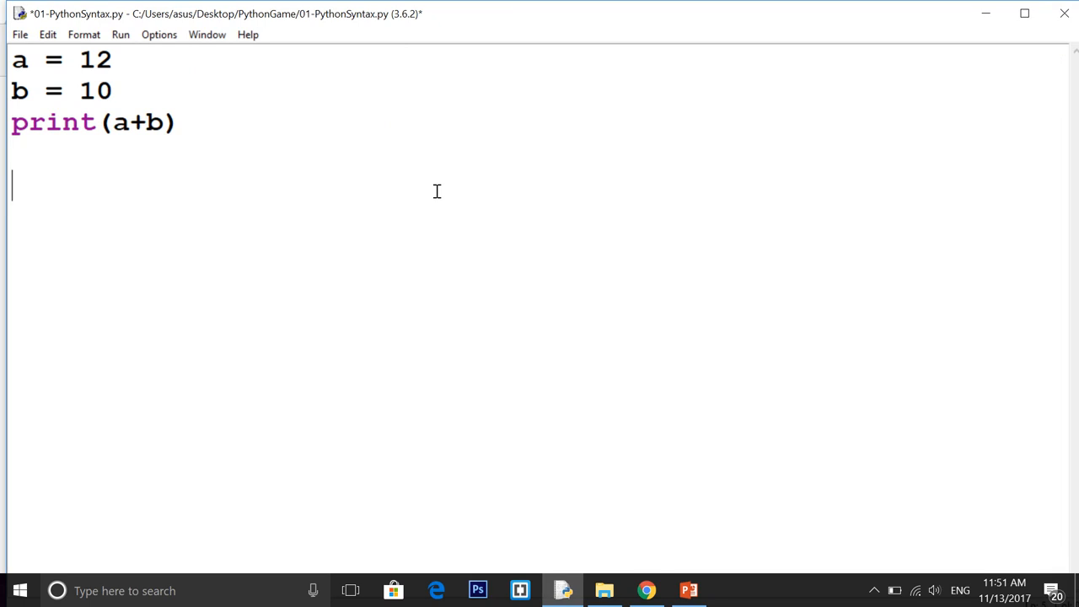
{"action": "type", "text": "# Input"}
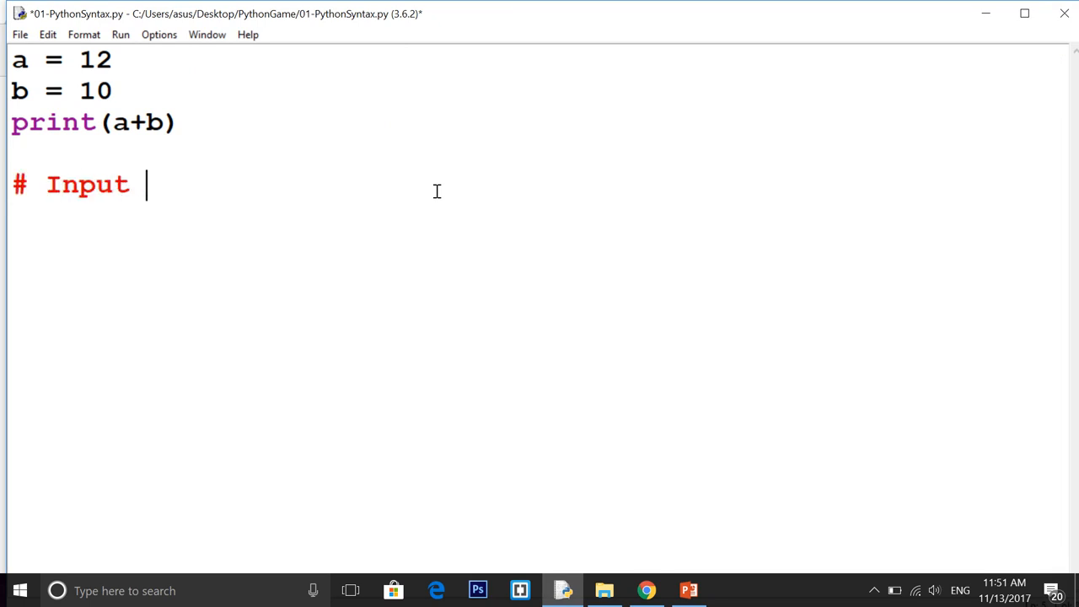
{"action": "type", "text": "in python"}
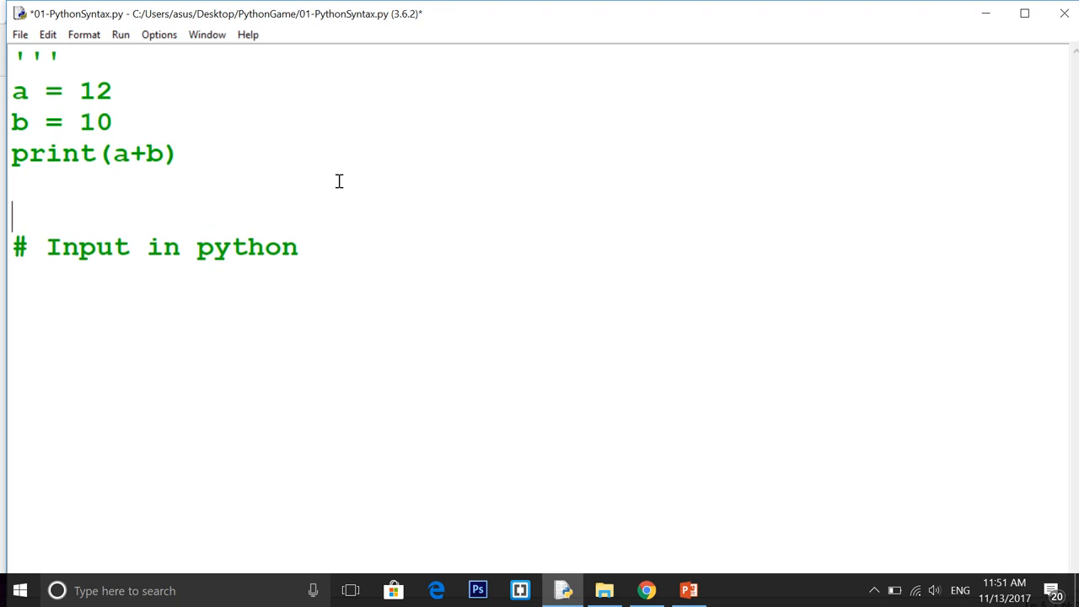
{"action": "type", "text": "'''"}
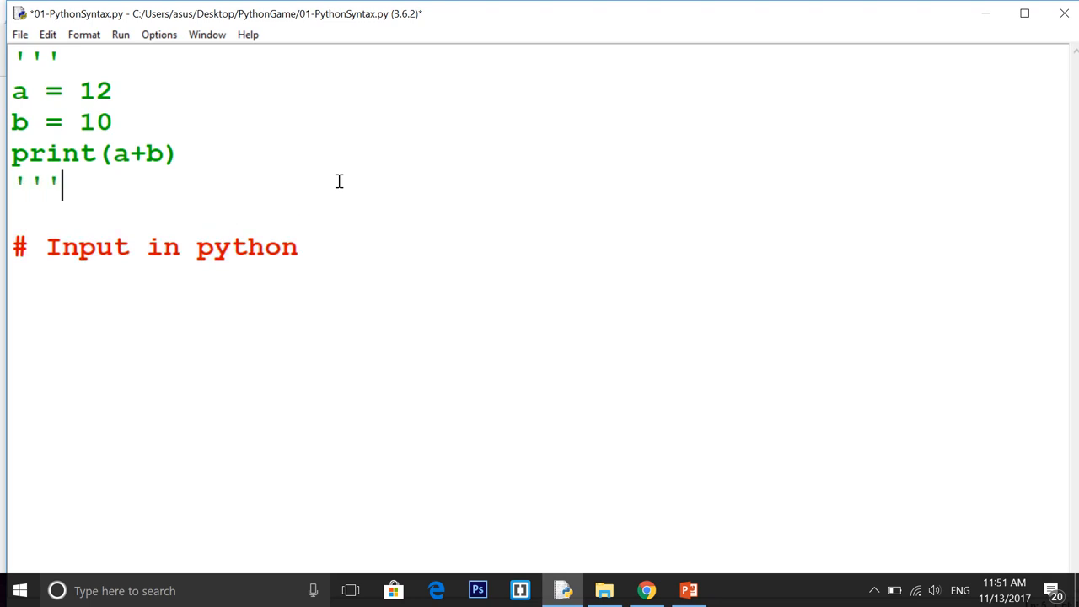
{"action": "key", "text": "ctrl+s"}
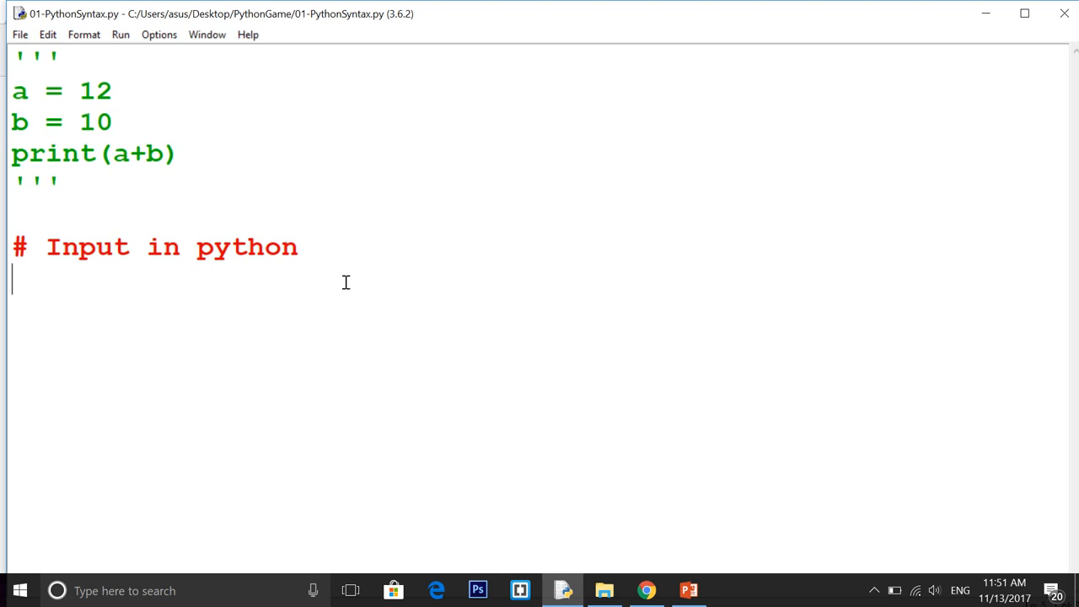
Step: Write input prompts for a and b, compute c = a+b, print it, and save
{"action": "type", "text": "a"}
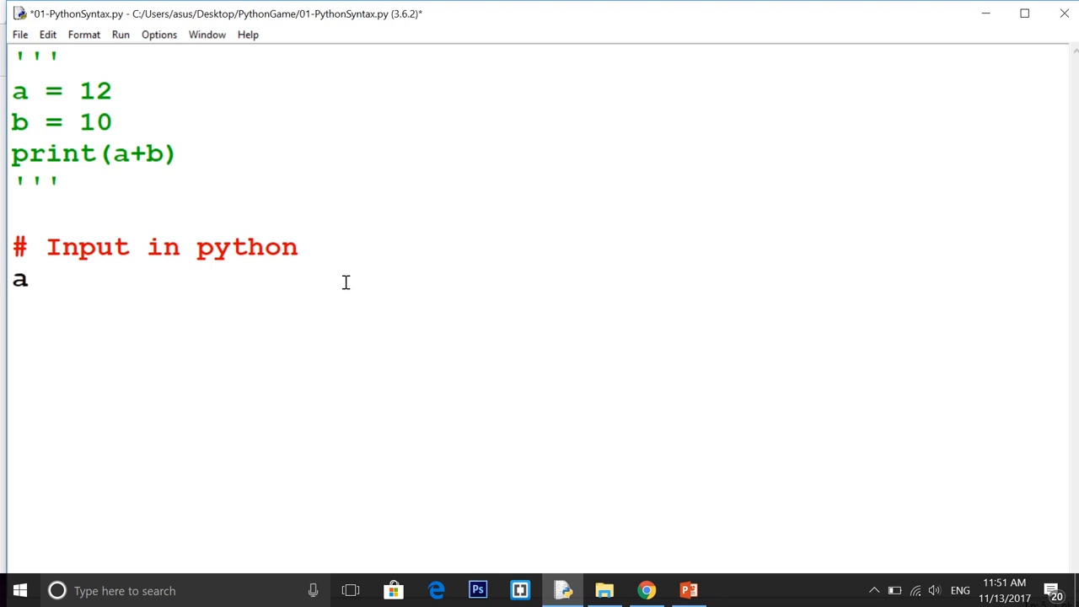
{"action": "type", "text": "= input()"}
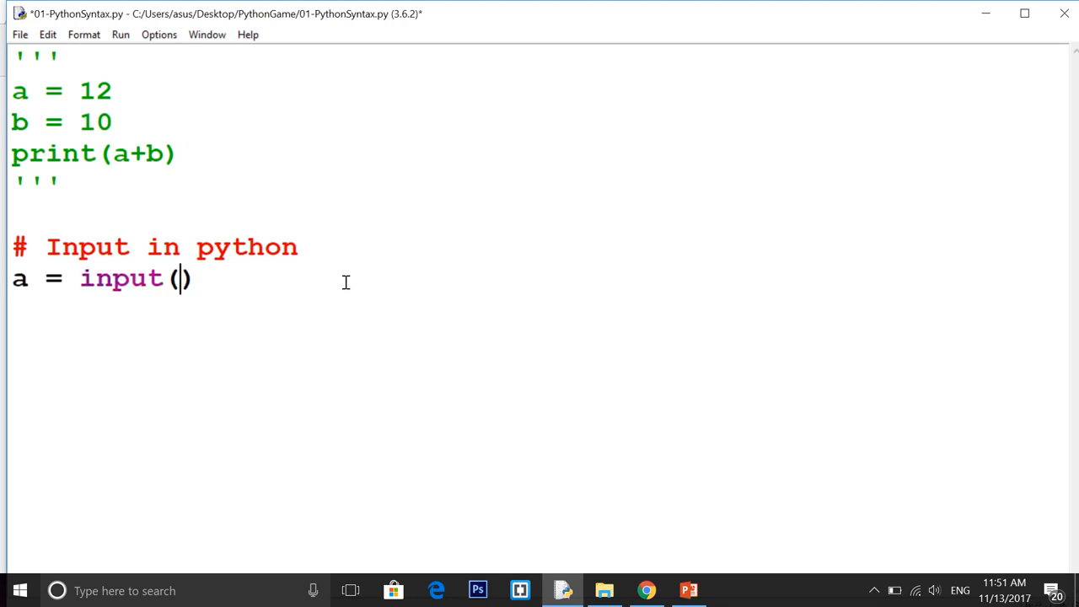
{"action": "type", "text": "\"Enter\""}
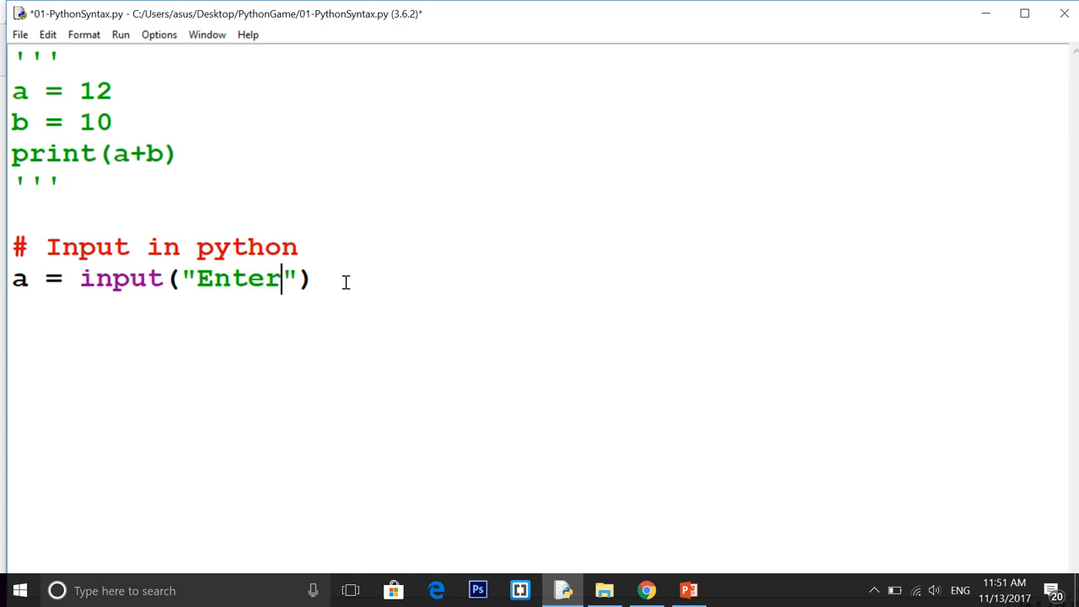
{"action": "type", "text": "a number :"}
{"action": "type", "text": "b ="}
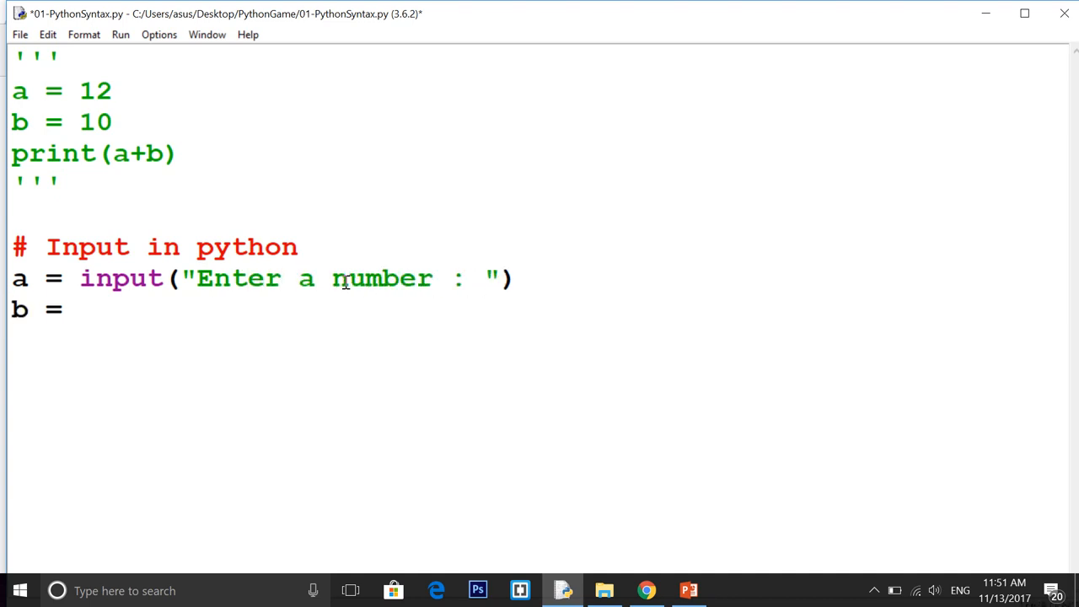
{"action": "type", "text": "input()"}
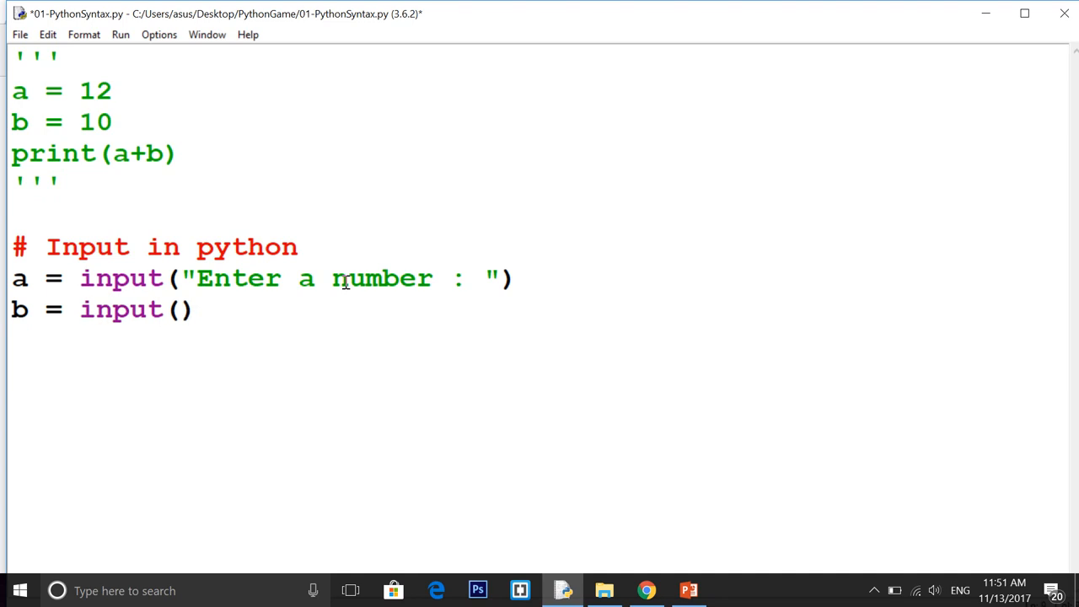
{"action": "type", "text": "\"Enter\""}
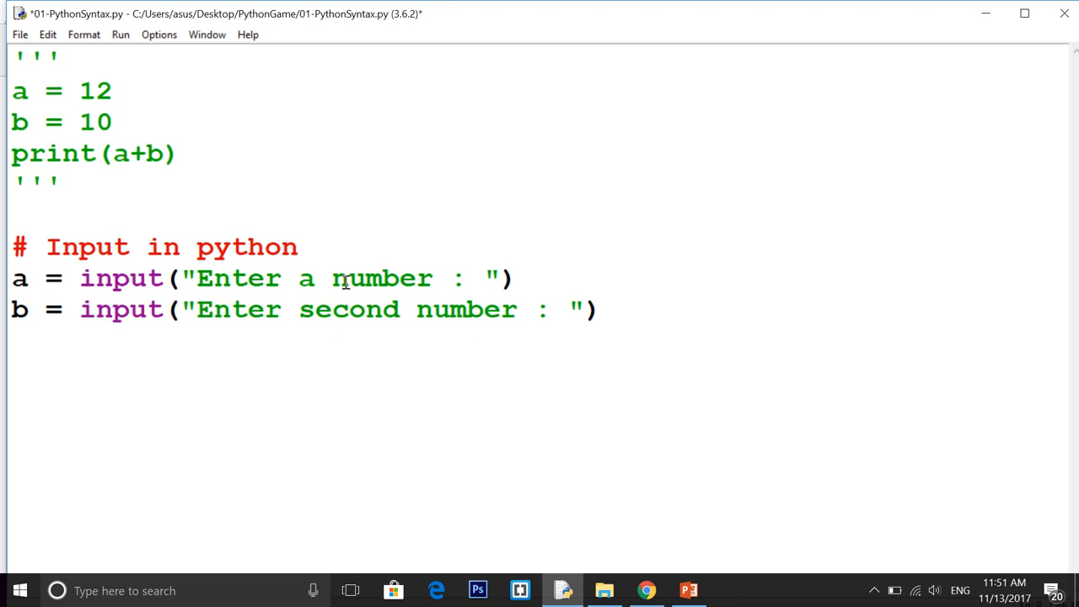
{"action": "type", "text": "first"}
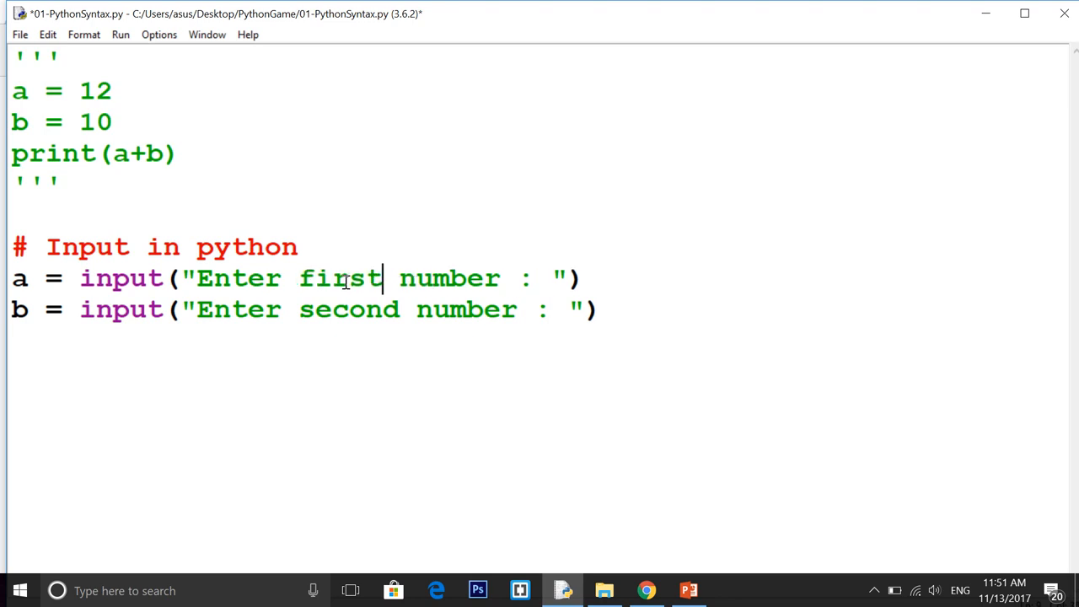
{"action": "type", "text": "p"}
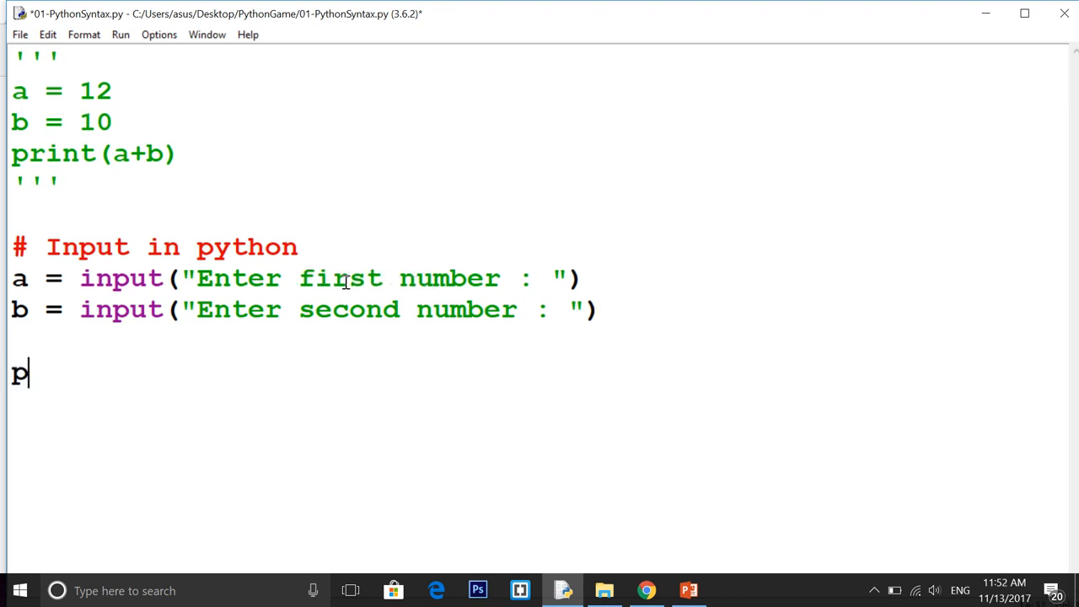
{"action": "type", "text": "rint(a)"}
{"action": "left_click", "coordinate": [537, 340]}
{"action": "type", "text": "c = a+b"}
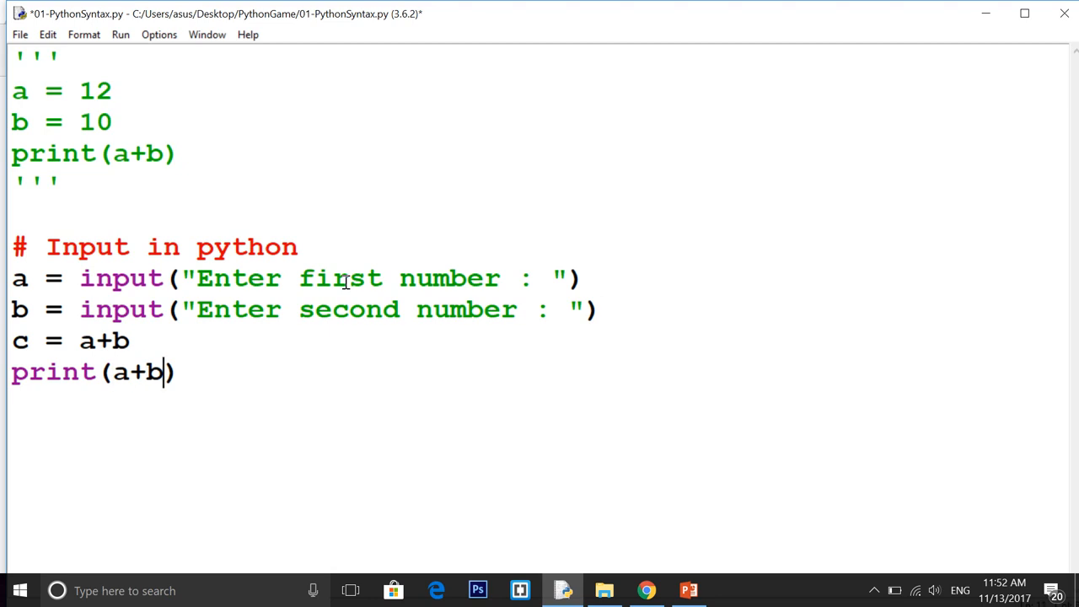
{"action": "type", "text": "c"}
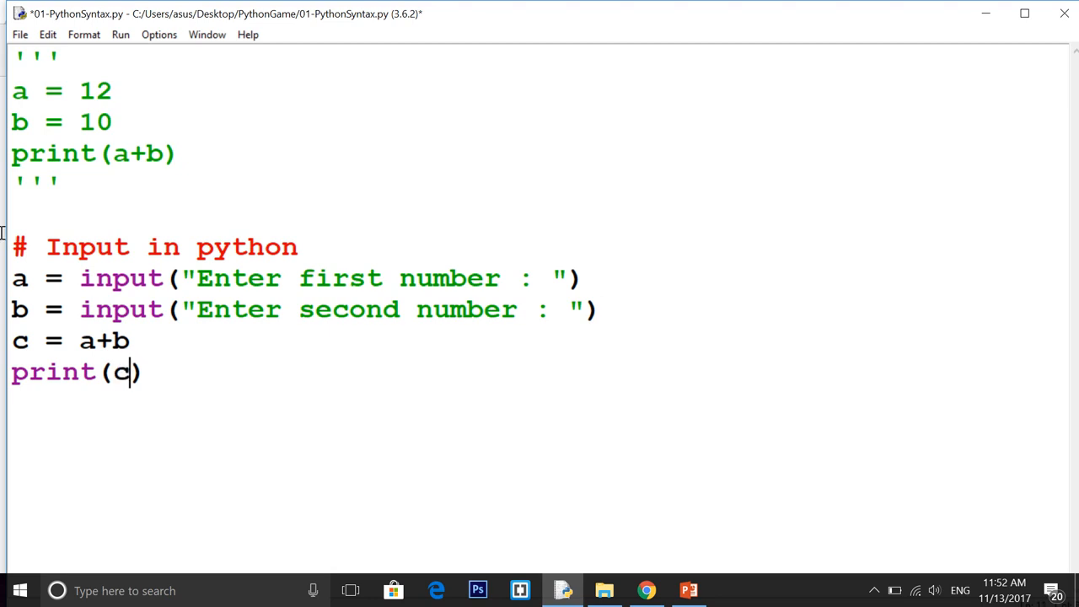
{"action": "mouse_move", "coordinate": [212, 359]}
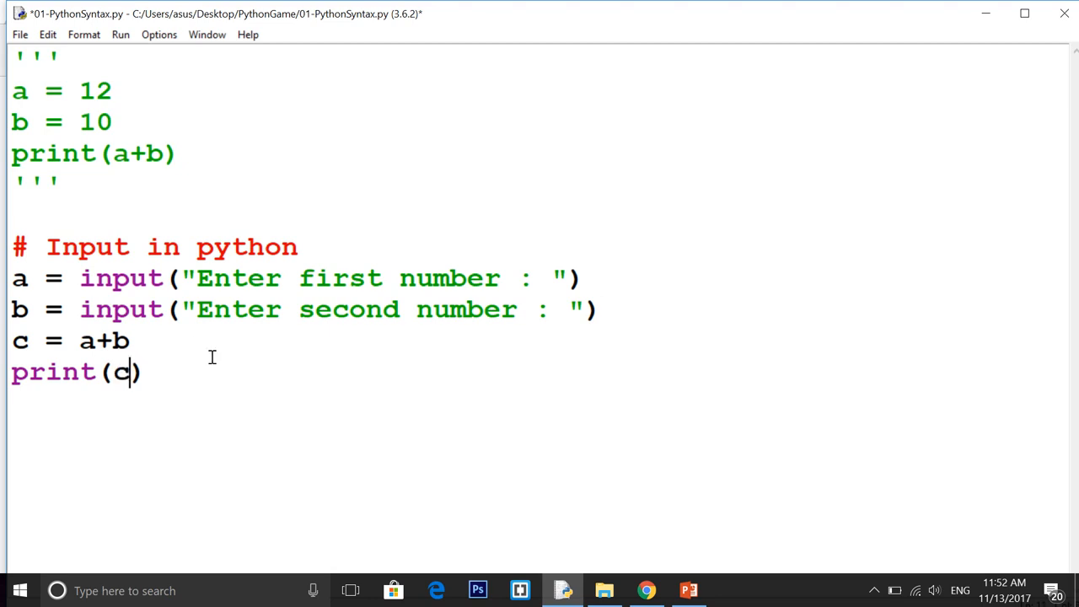
{"action": "key", "text": "ctrl+s"}
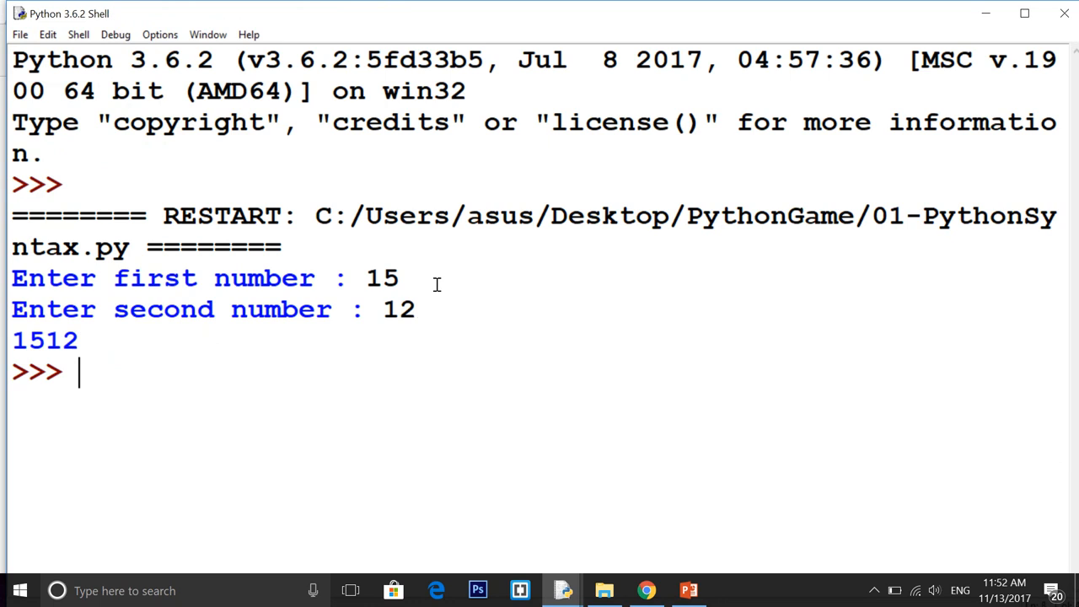
Step: Enter 15 and 12 at the shell prompts, producing 1512
{"action": "double_click", "coordinate": [63, 340]}
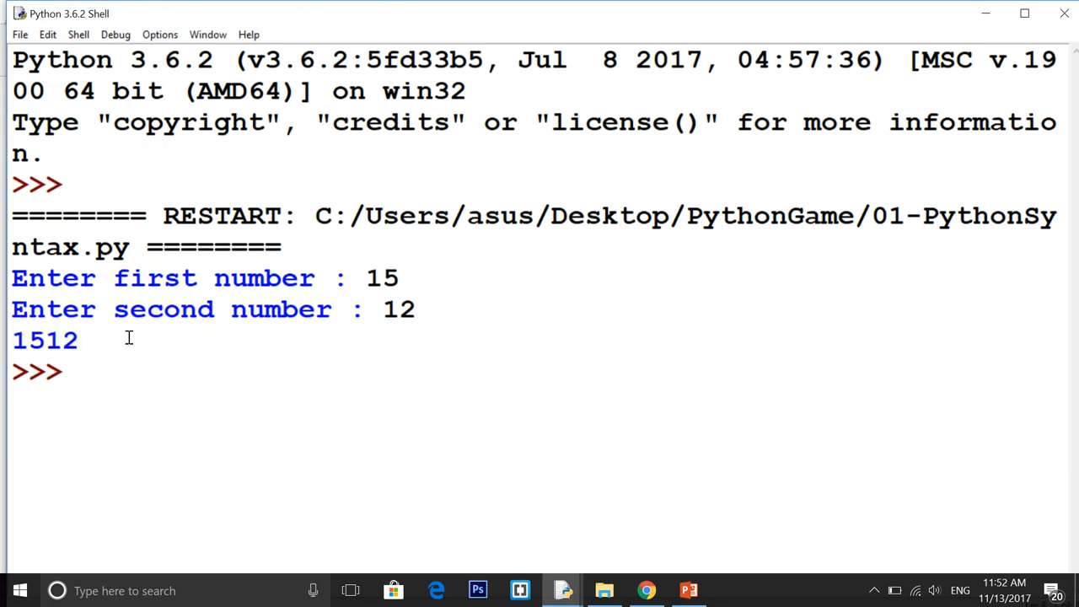
{"action": "mouse_move", "coordinate": [1062, 13]}
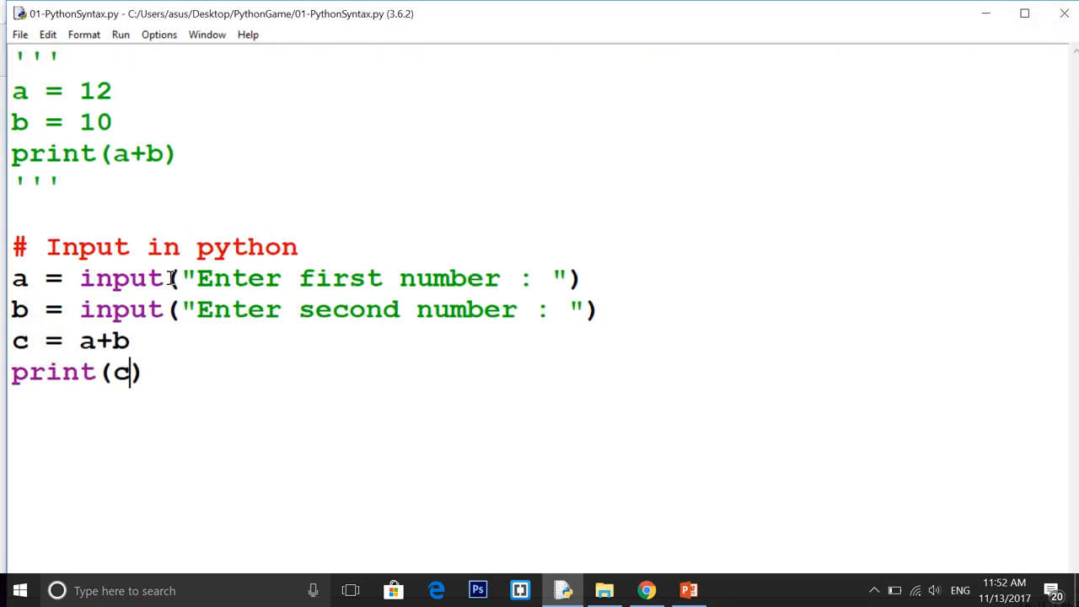
Step: Change the sum line to c = int(a)+int(b) and run the script with F5
{"action": "double_click", "coordinate": [120, 278]}
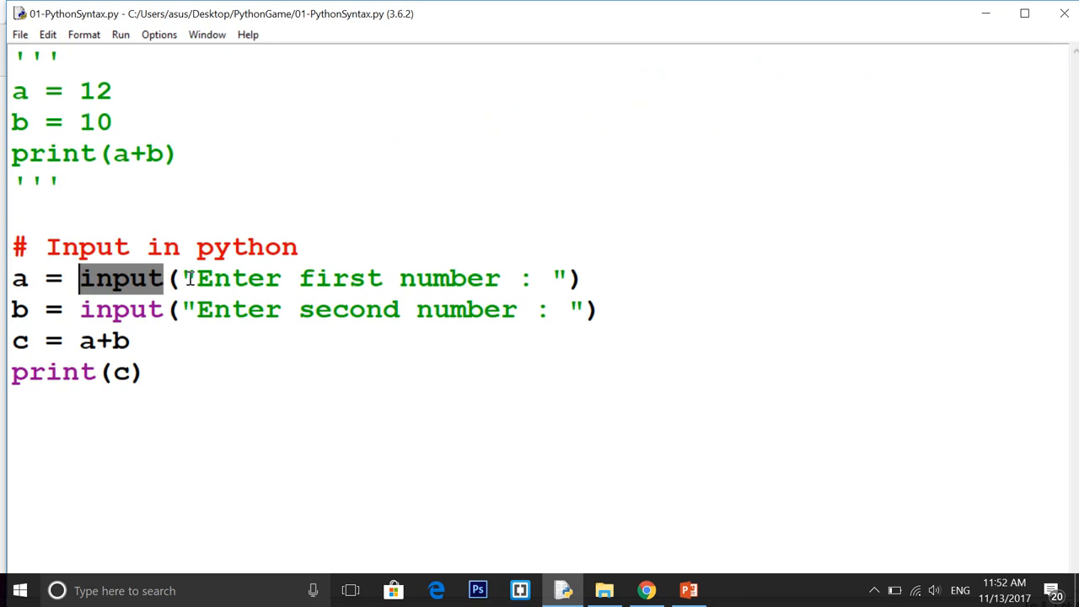
{"action": "mouse_move", "coordinate": [101, 305]}
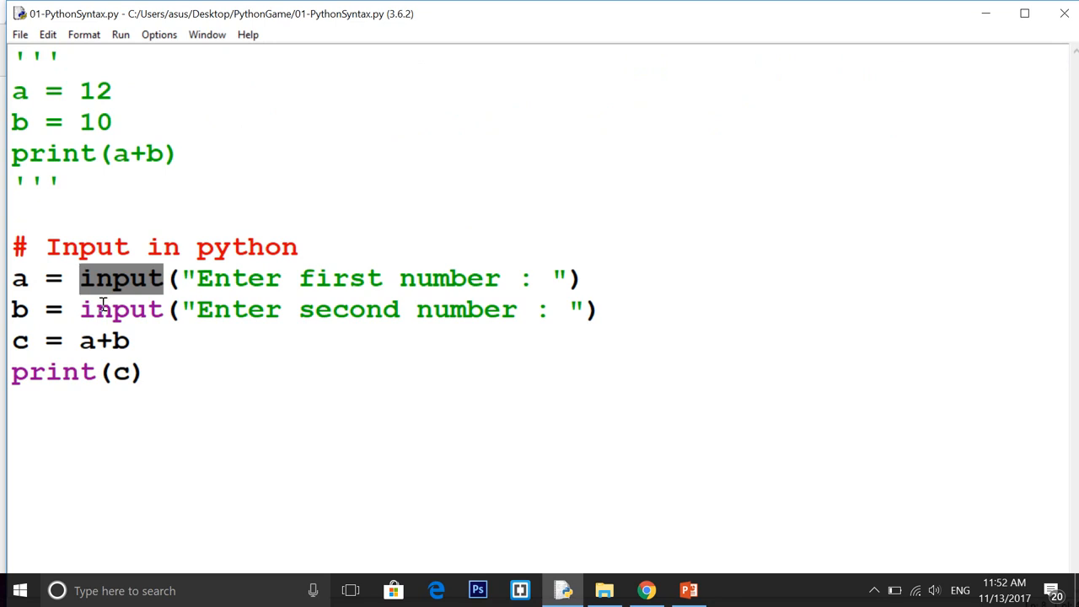
{"action": "left_click", "coordinate": [187, 278]}
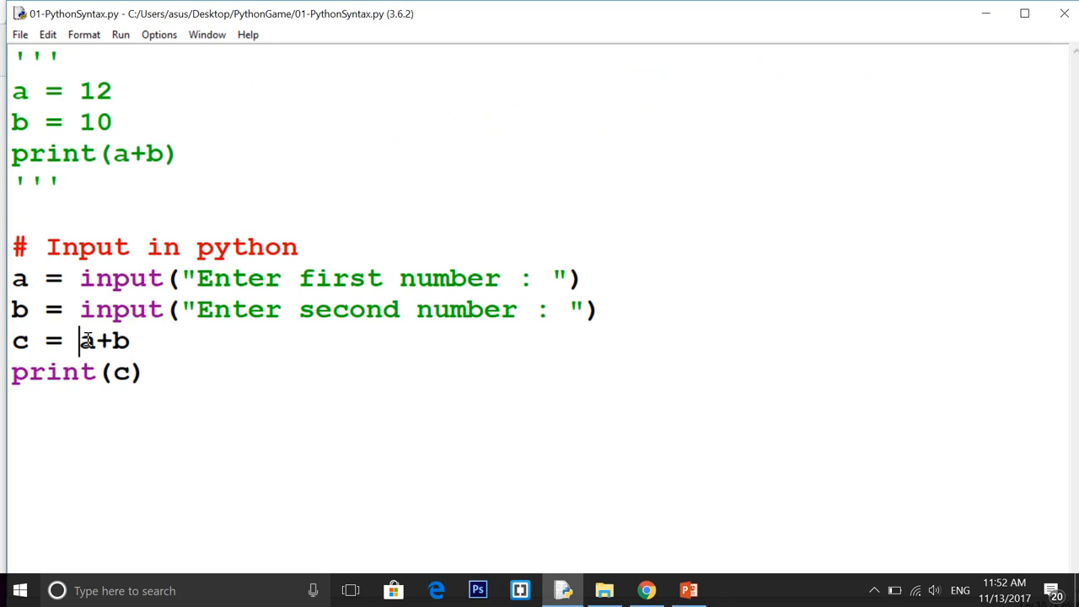
{"action": "type", "text": "int(a)"}
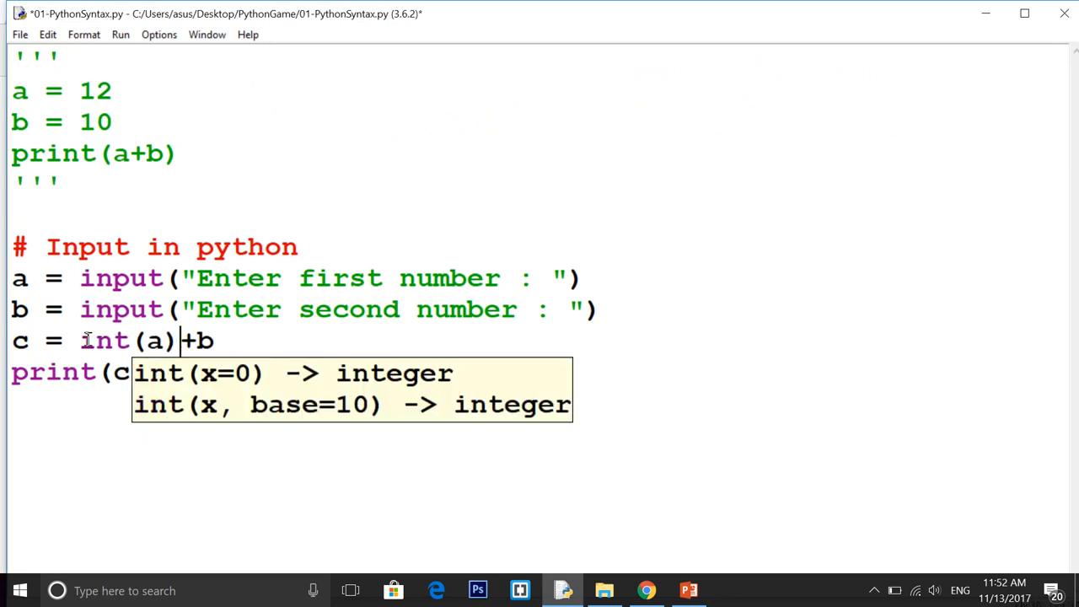
{"action": "type", "text": "int(b"}
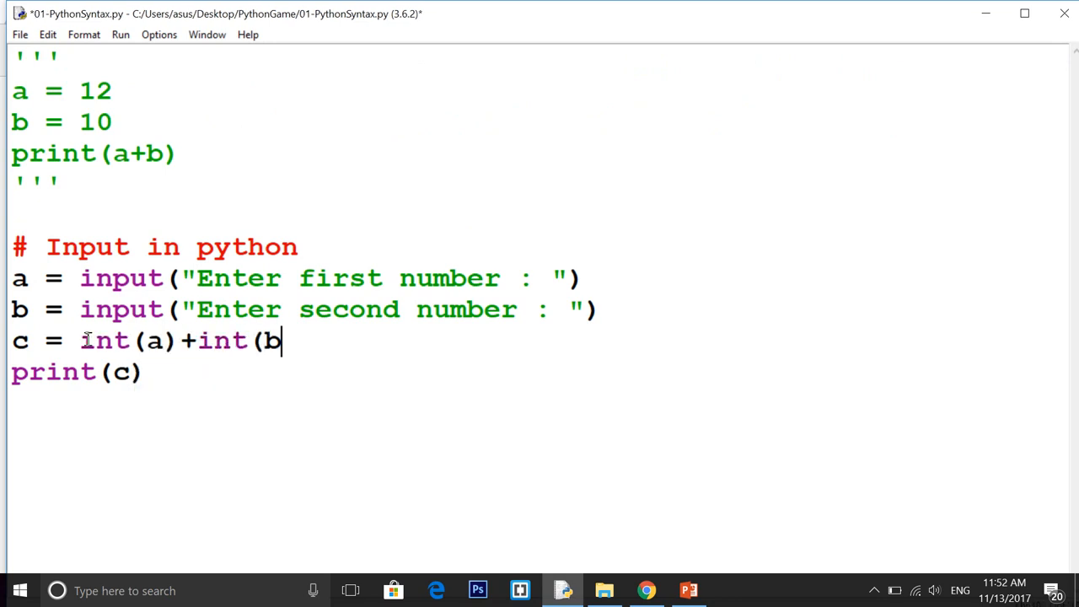
{"action": "type", "text": ")"}
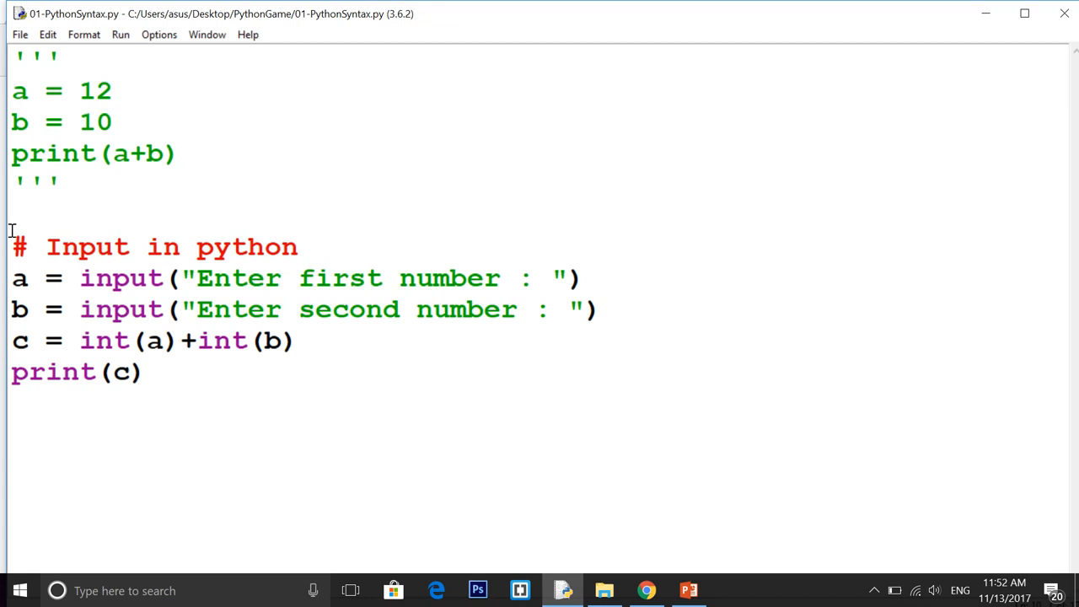
{"action": "left_click", "coordinate": [96, 341]}
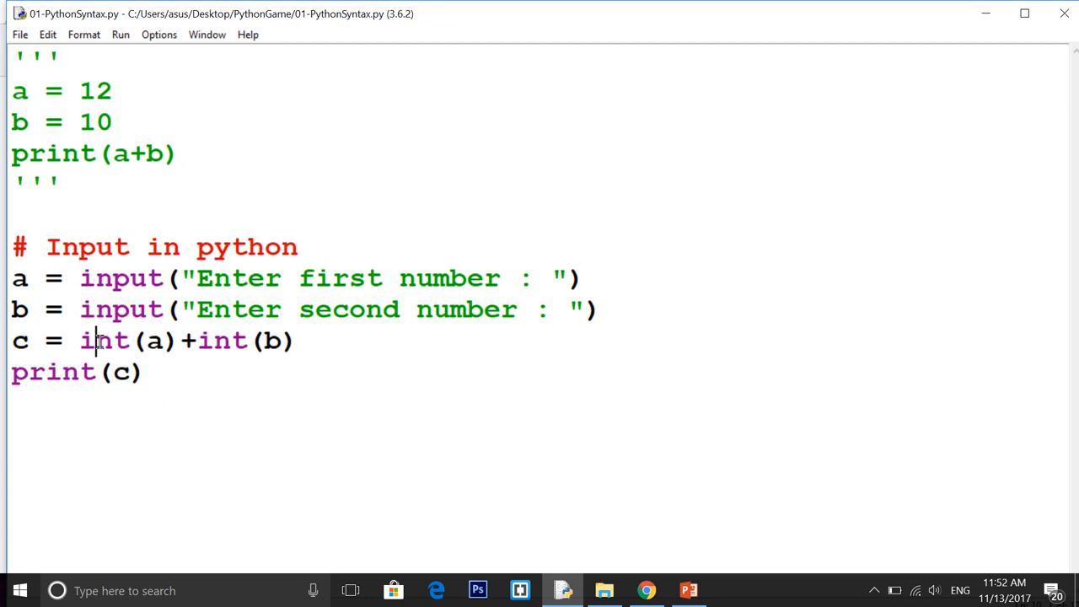
{"action": "left_click", "coordinate": [303, 340]}
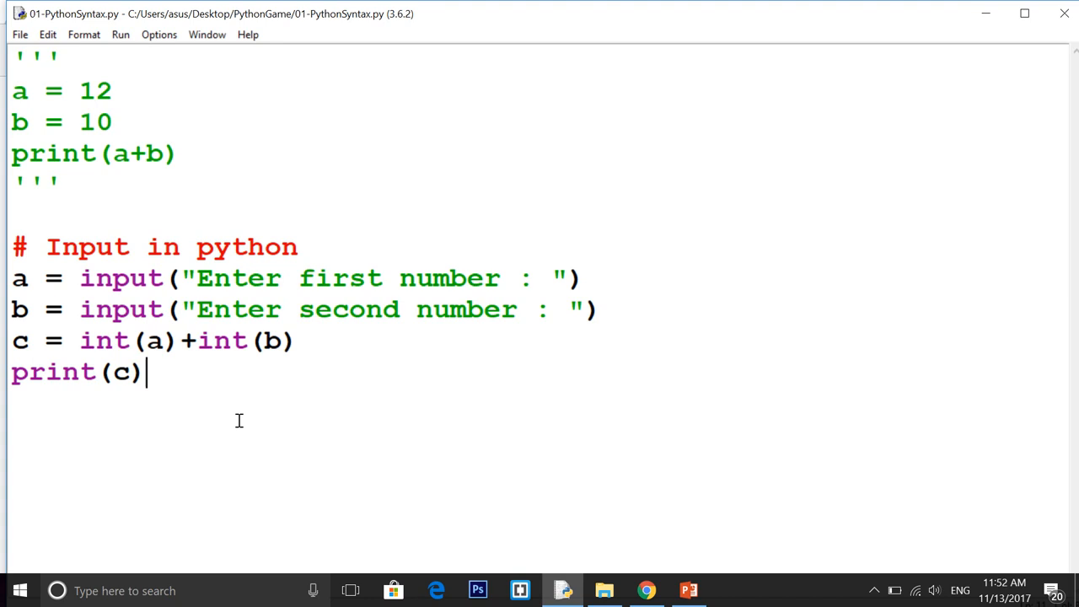
{"action": "key", "text": "F5"}
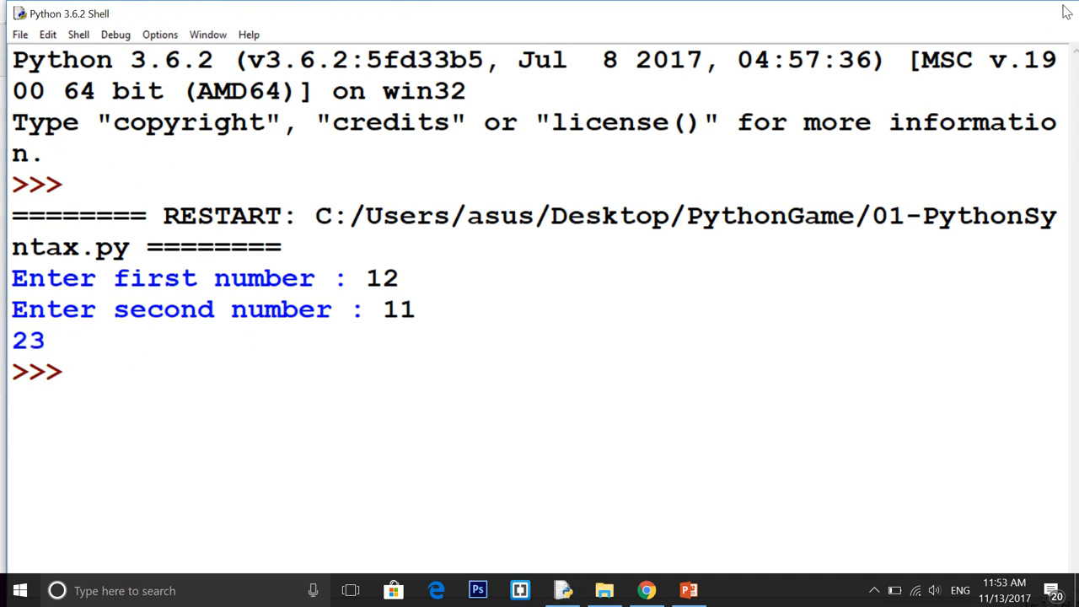
Step: Return to the 01-PythonSyntax.py editor after the run prints 23
{"action": "left_click", "coordinate": [563, 589]}
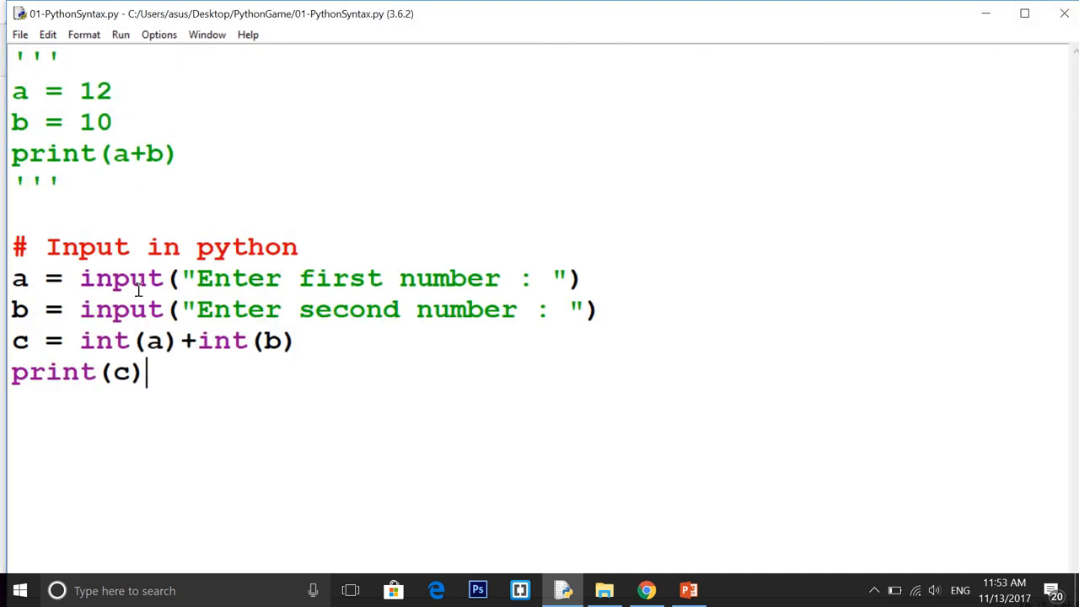
{"action": "mouse_move", "coordinate": [191, 353]}
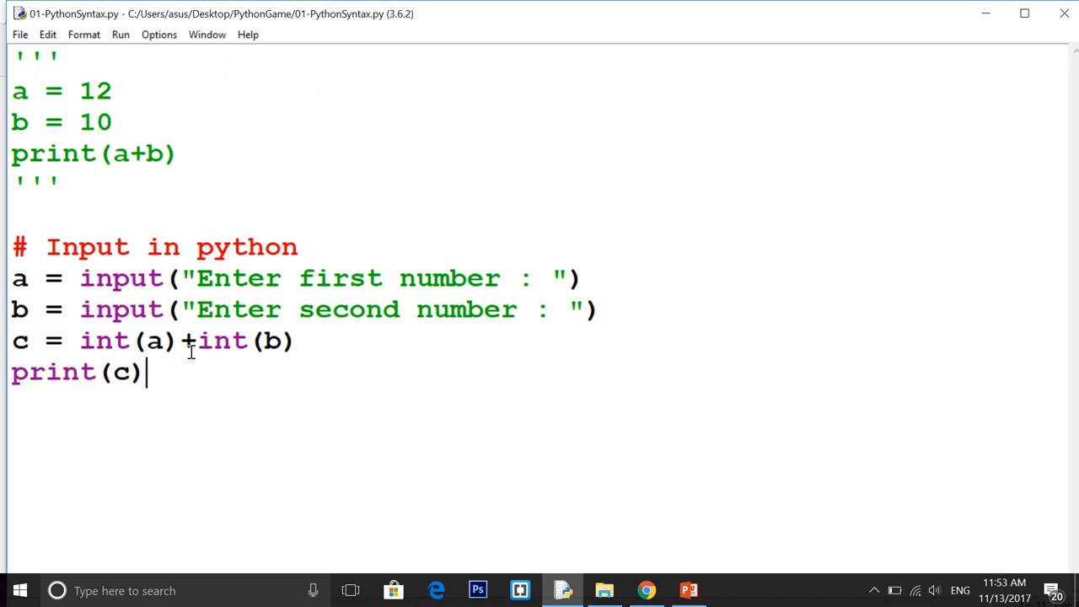
{"action": "mouse_move", "coordinate": [204, 404]}
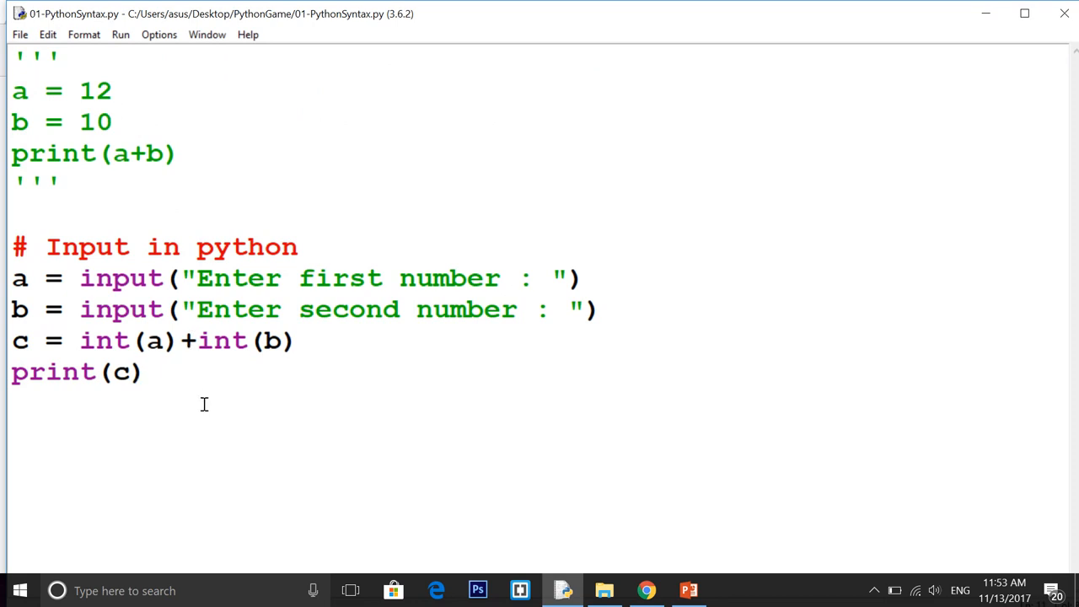
{"action": "mouse_move", "coordinate": [181, 236]}
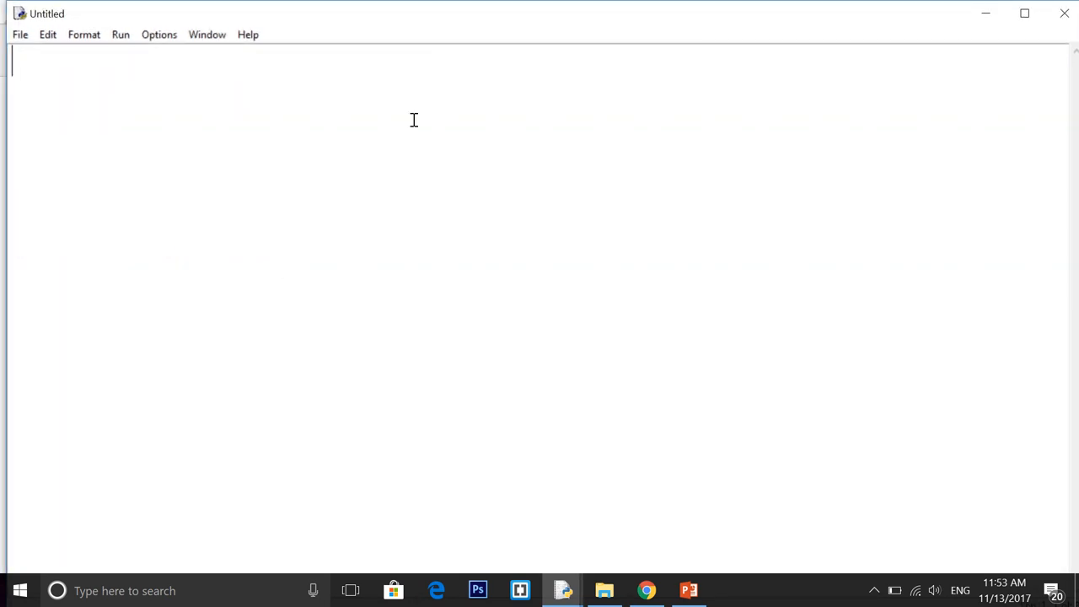
{"action": "mouse_move", "coordinate": [306, 266]}
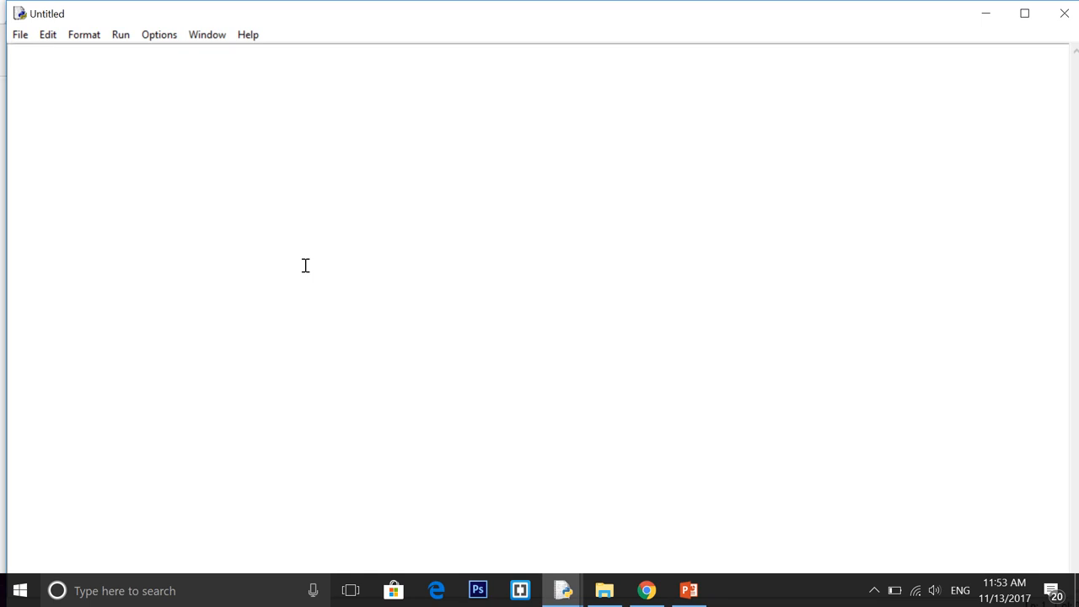
Step: Write the loop header iterating over range(0,10)
{"action": "type", "text": "of"}
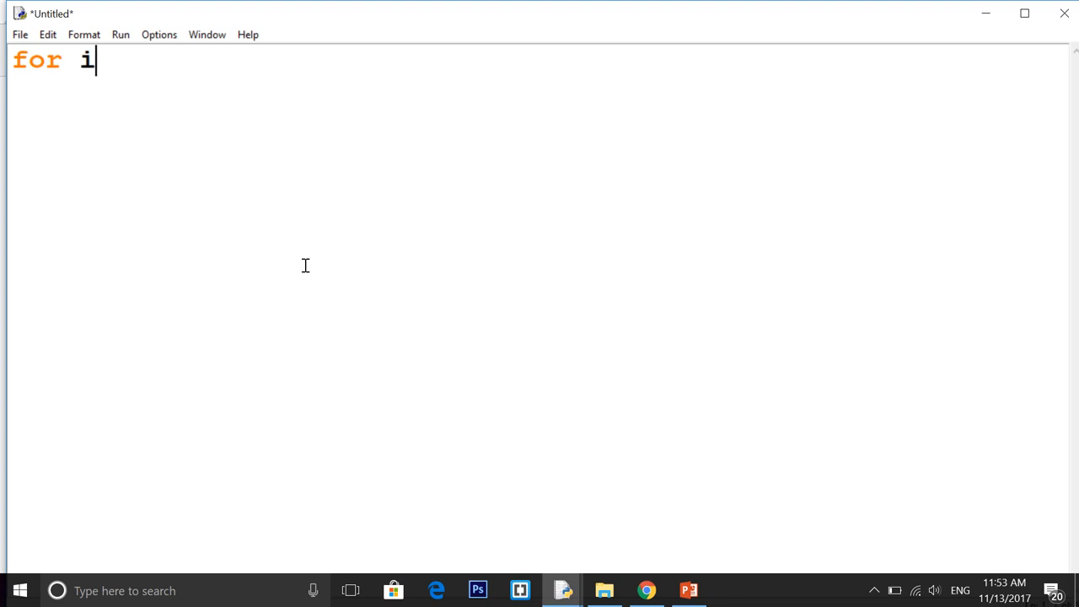
{"action": "type", "text": "in"}
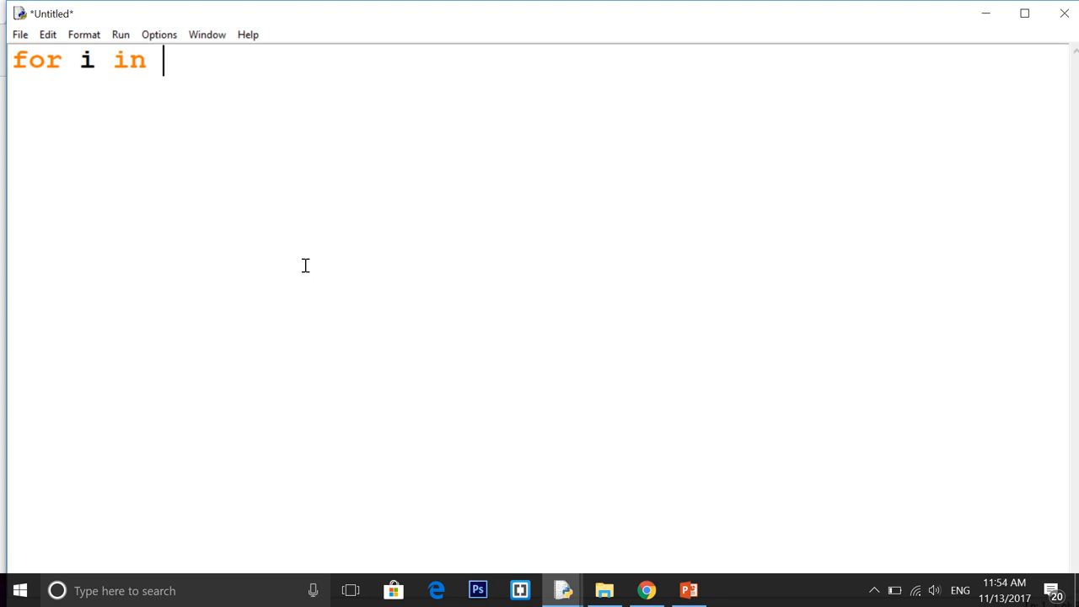
{"action": "type", "text": "range()"}
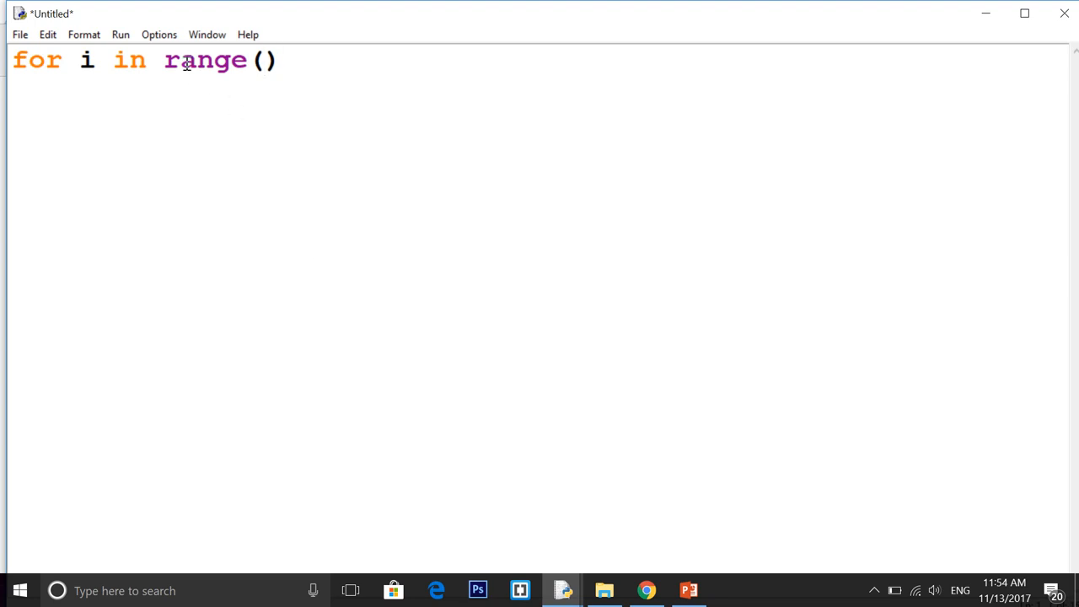
{"action": "left_click", "coordinate": [267, 61]}
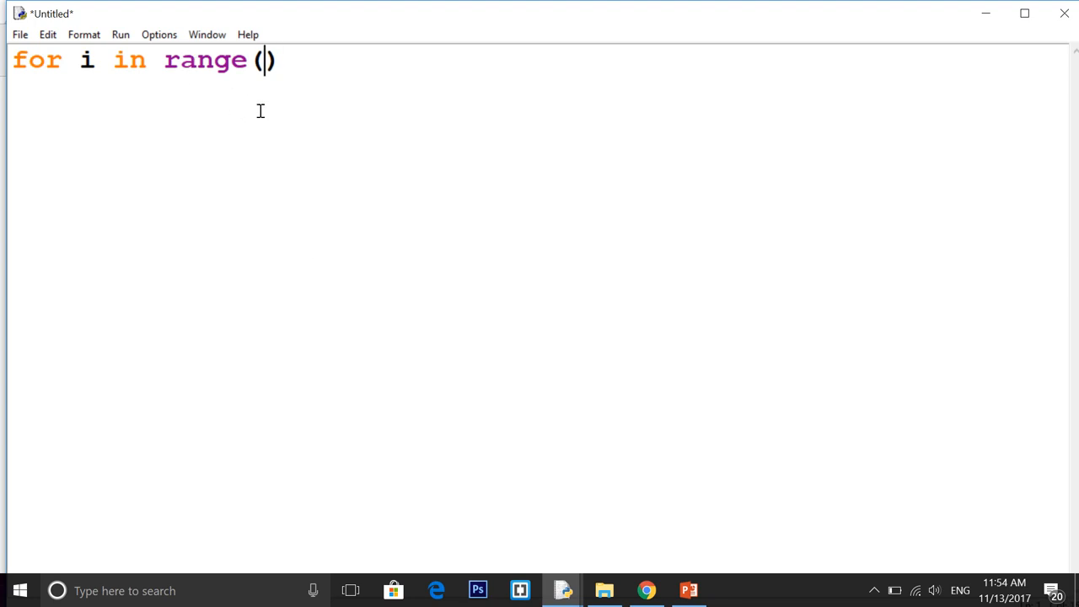
{"action": "type", "text": "0"}
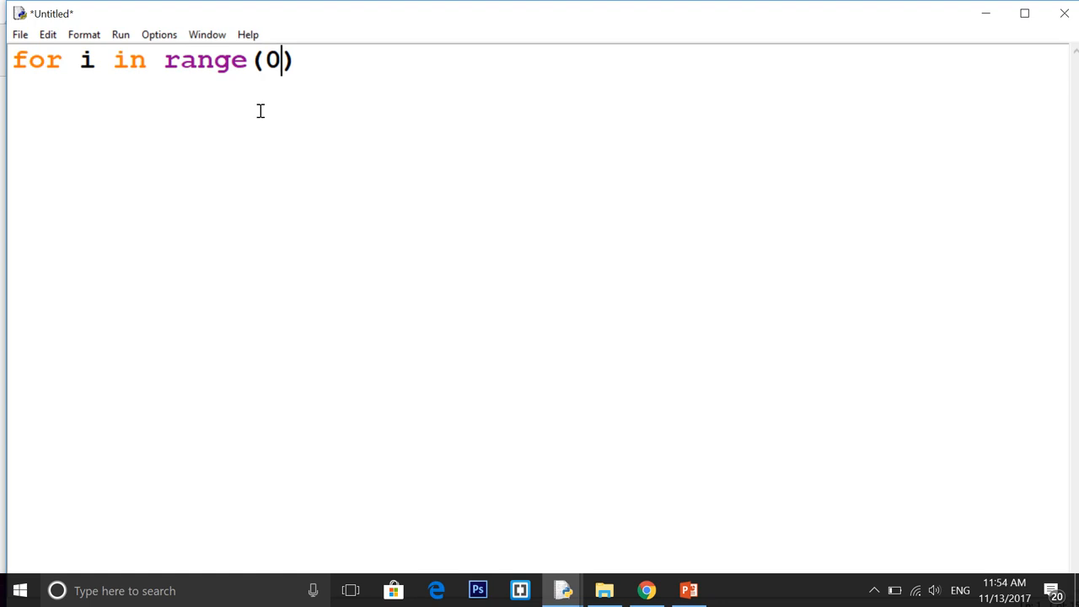
{"action": "type", "text": ",10"}
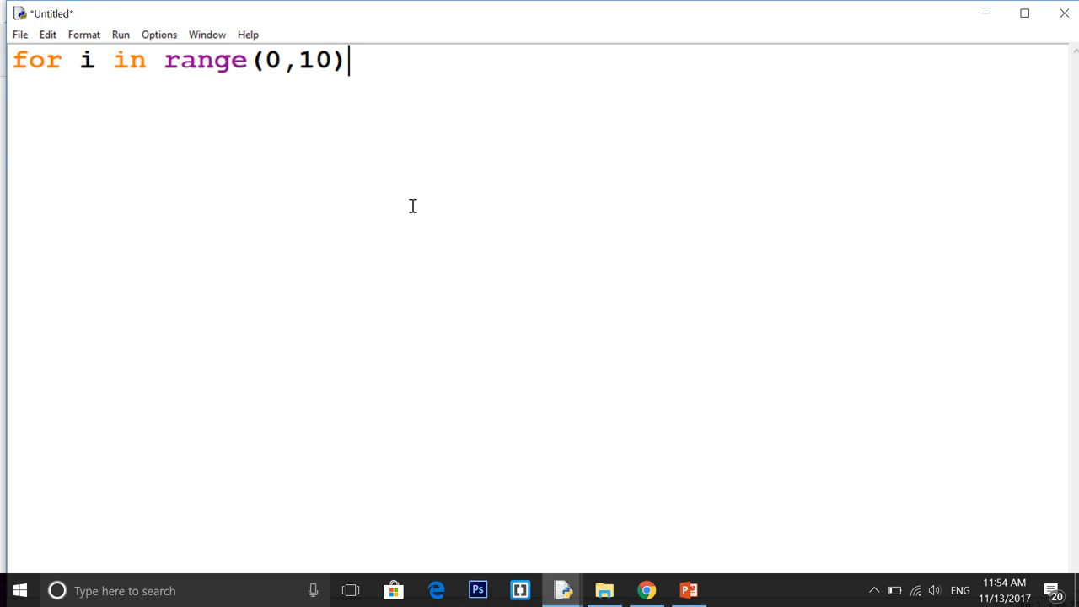
{"action": "type", "text": ":"}
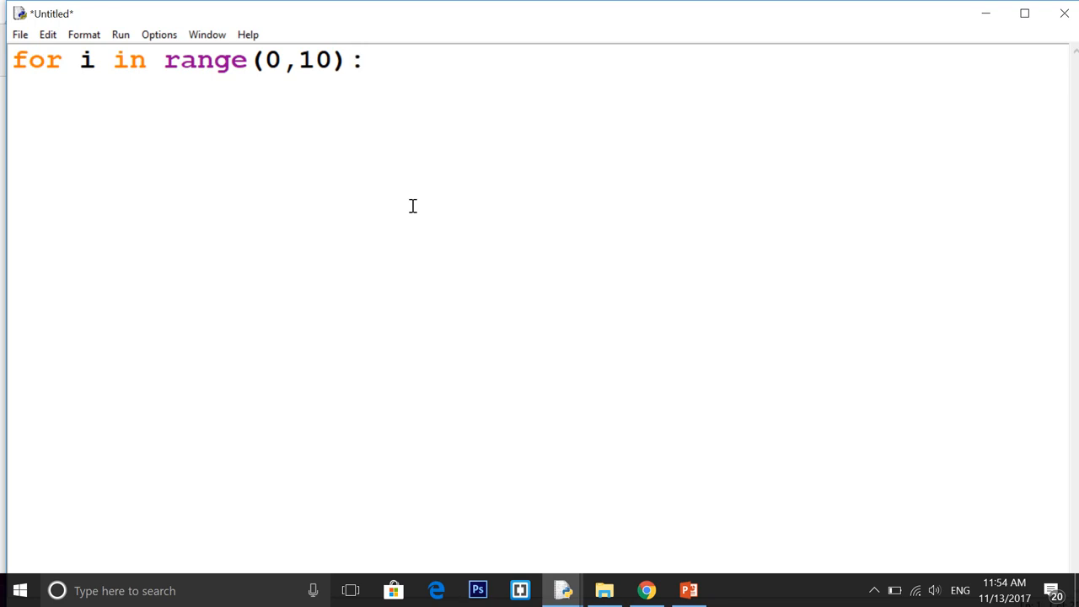
{"action": "mouse_move", "coordinate": [213, 205]}
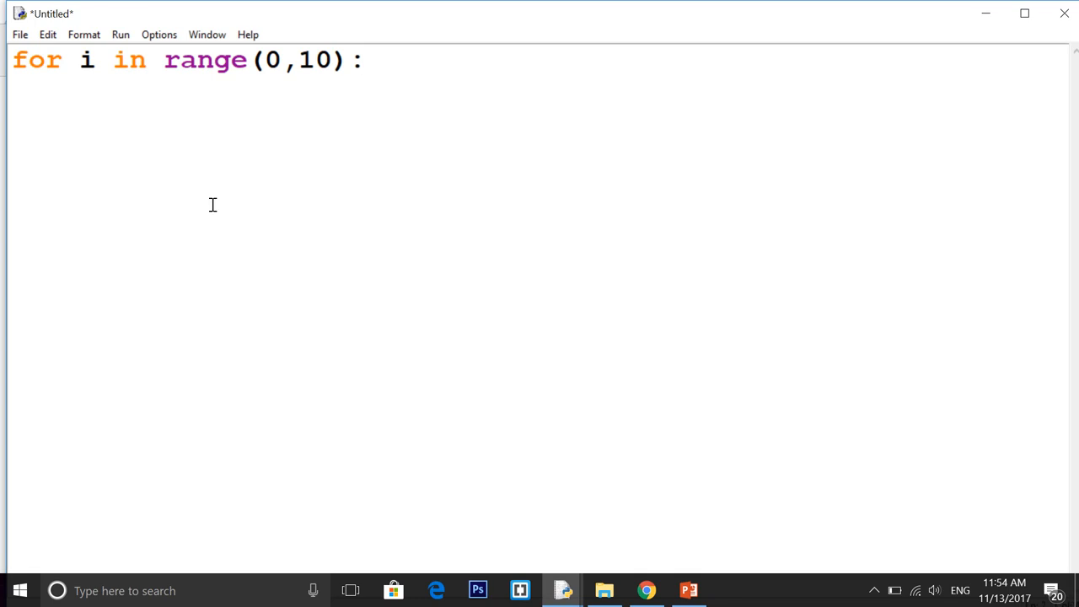
Step: Add print(i) as the loop body and a print of Hello
{"action": "key", "text": "Enter"}
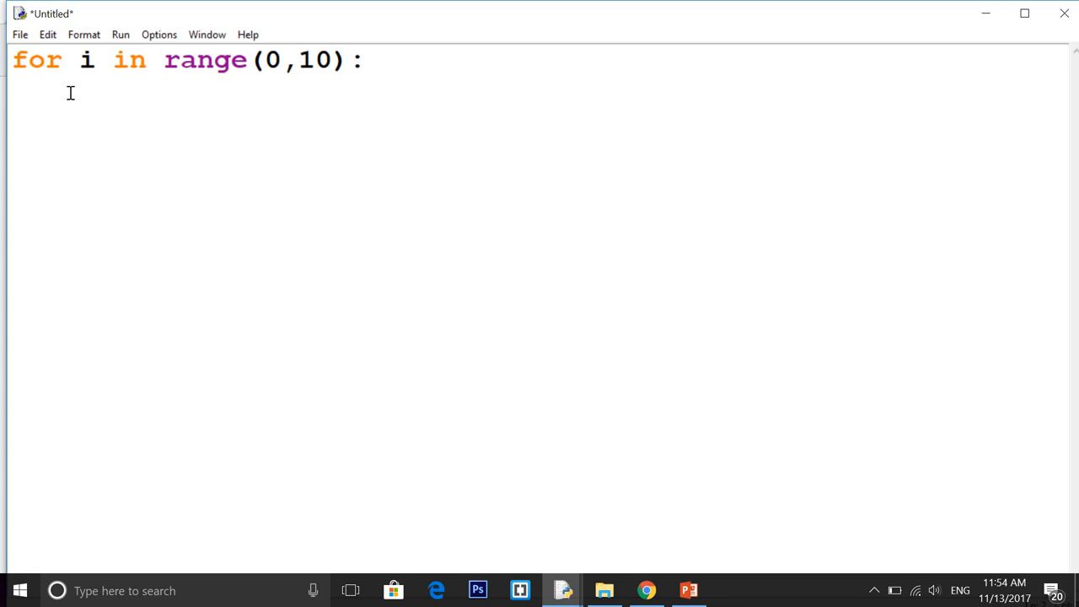
{"action": "type", "text": "prin"}
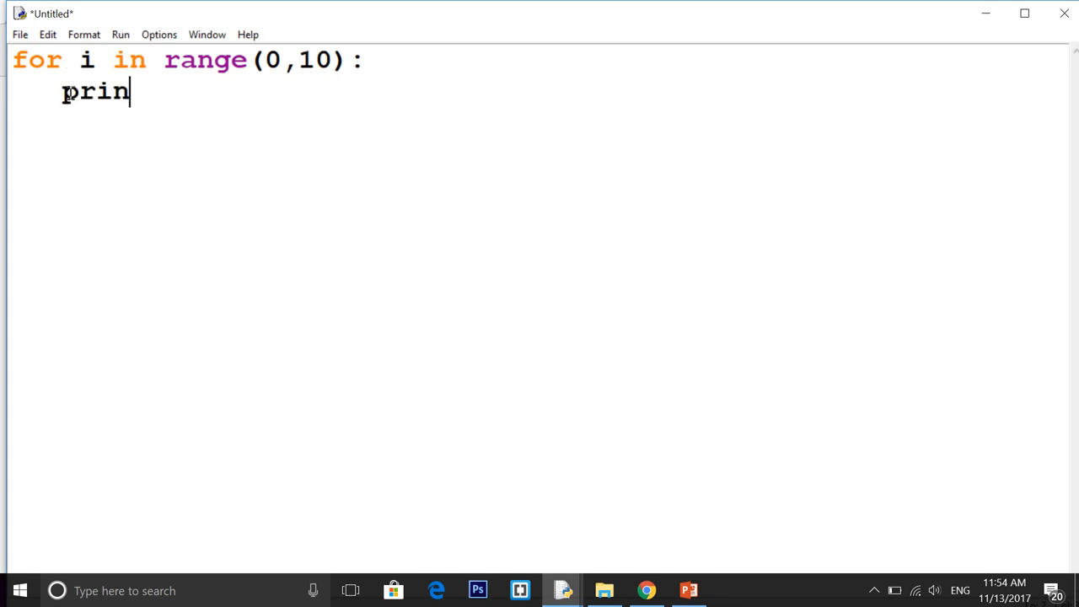
{"action": "type", "text": "t(i)"}
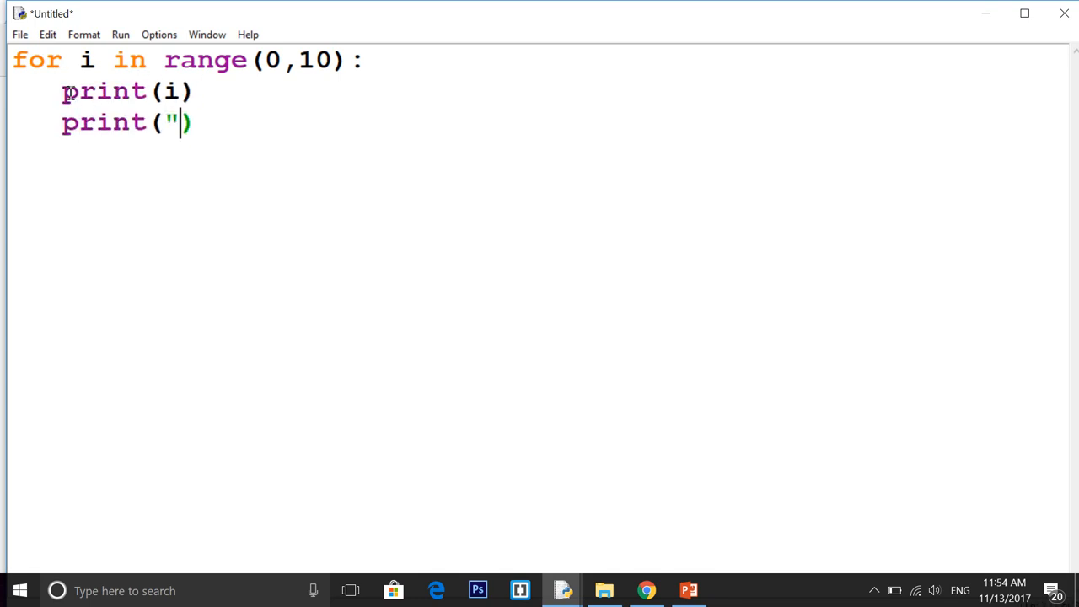
{"action": "type", "text": "Hello\""}
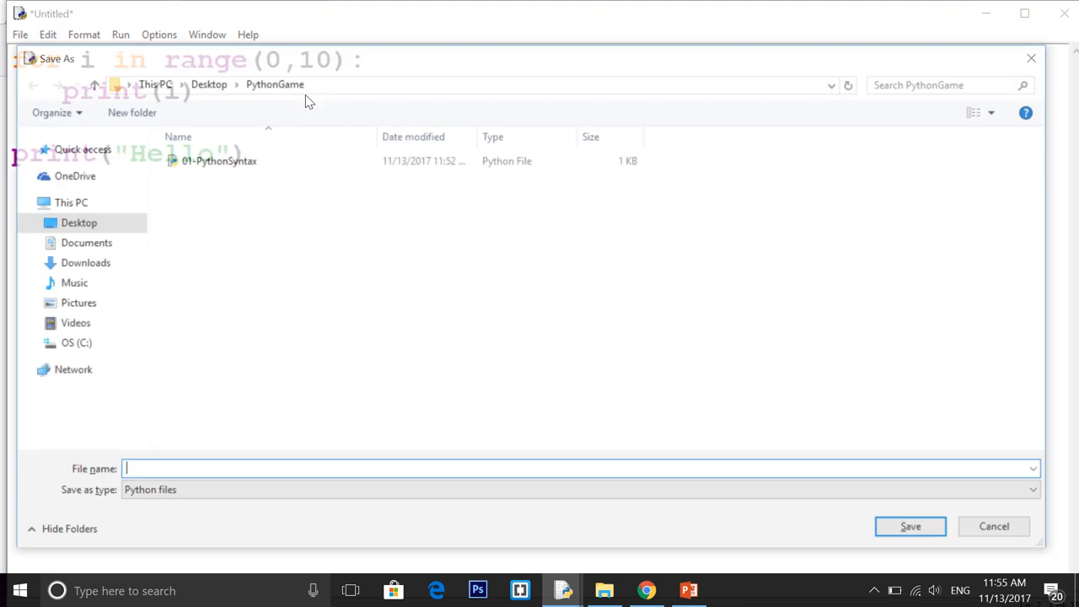
Step: Save the loop script as 02-PythonLoops, run it, and start a blank new file
{"action": "type", "text": "02-"}
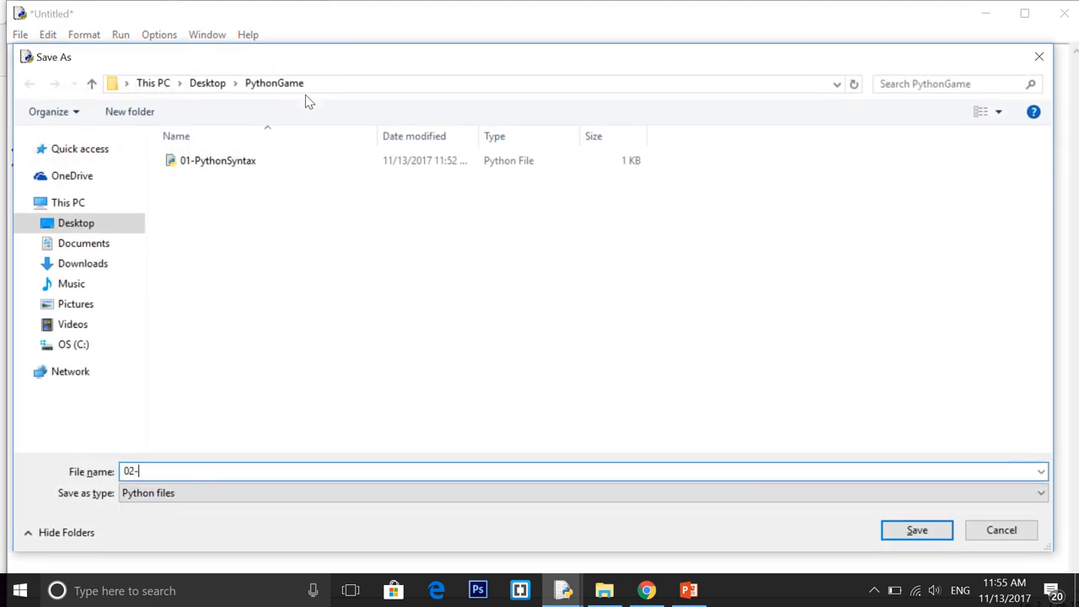
{"action": "type", "text": "PythonLoops"}
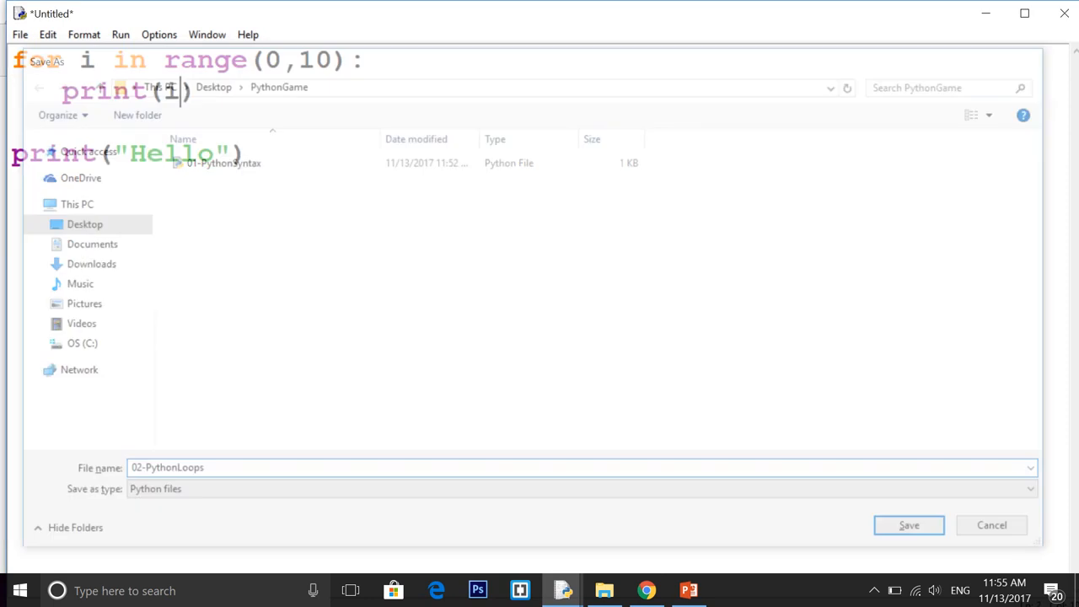
{"action": "left_click", "coordinate": [913, 524]}
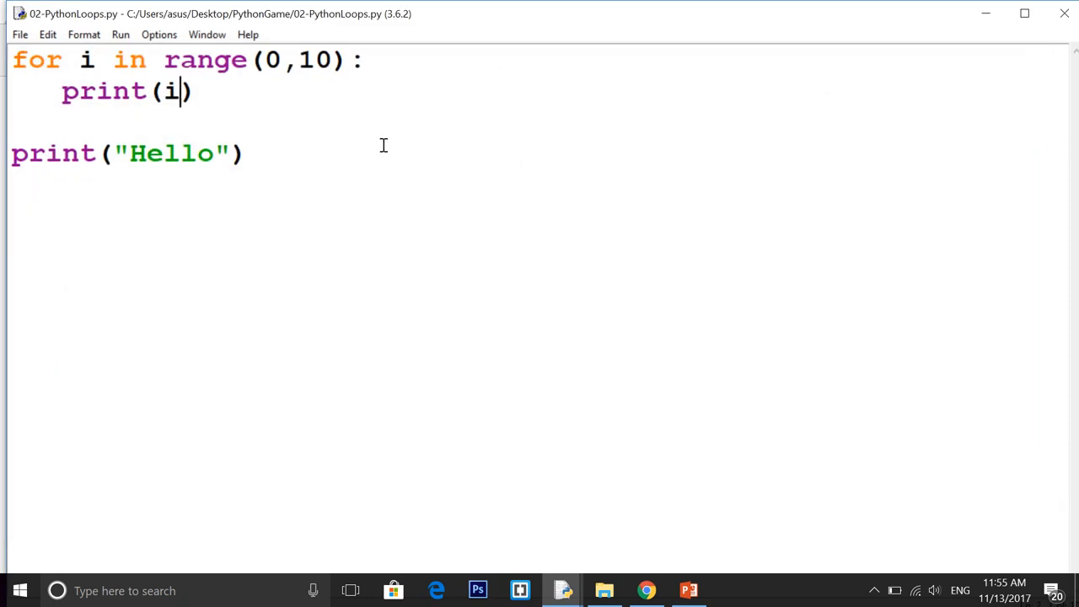
{"action": "key", "text": "F5"}
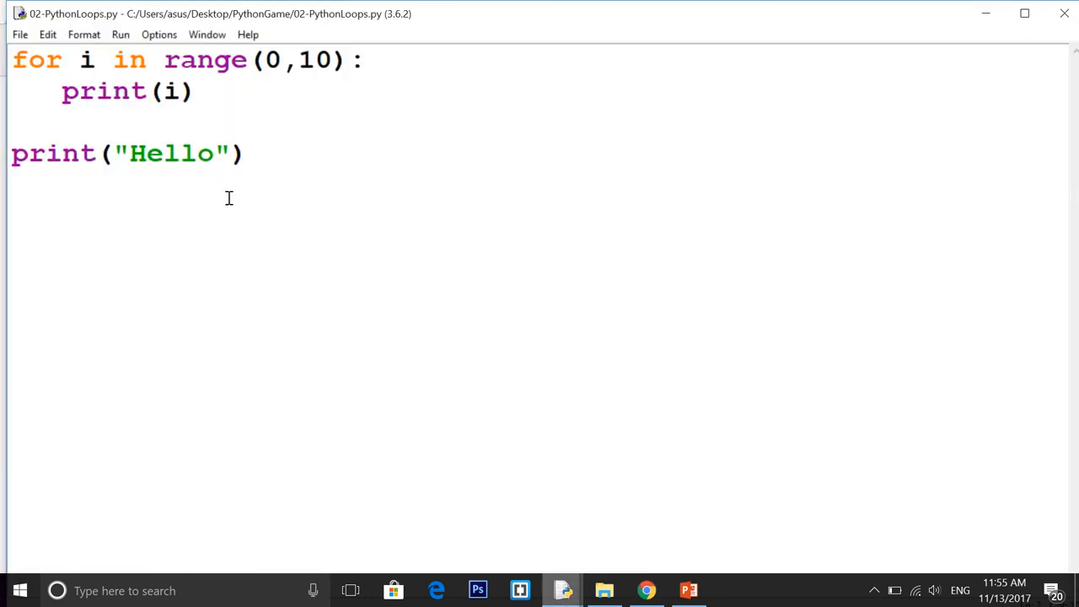
{"action": "left_click", "coordinate": [213, 154]}
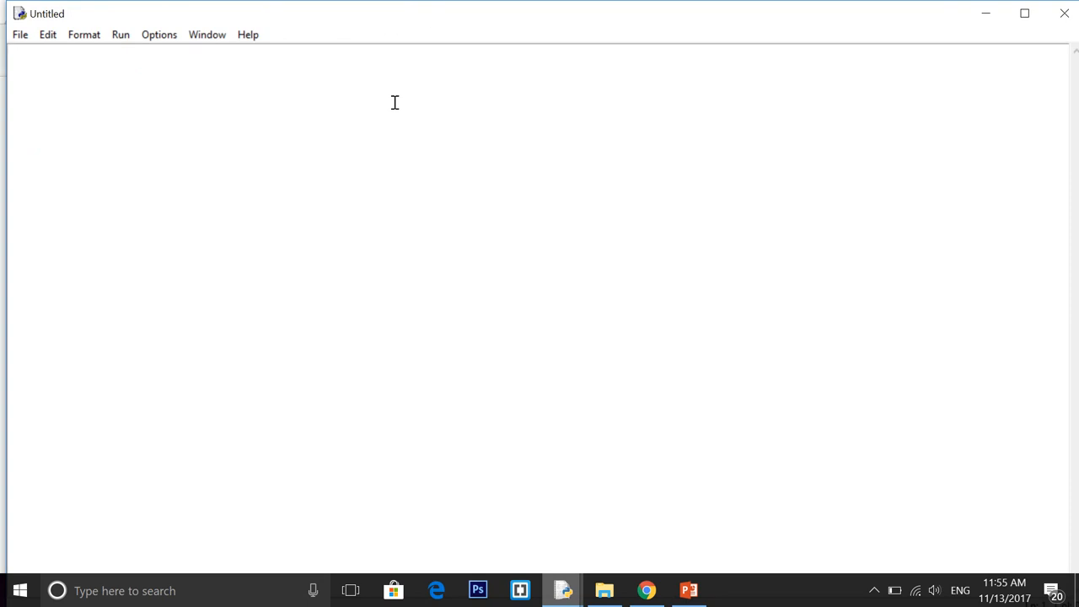
Step: Write a = 12 with if a % 2 == 0 printing "Even number", else "Odd number"
{"action": "left_click", "coordinate": [21, 76]}
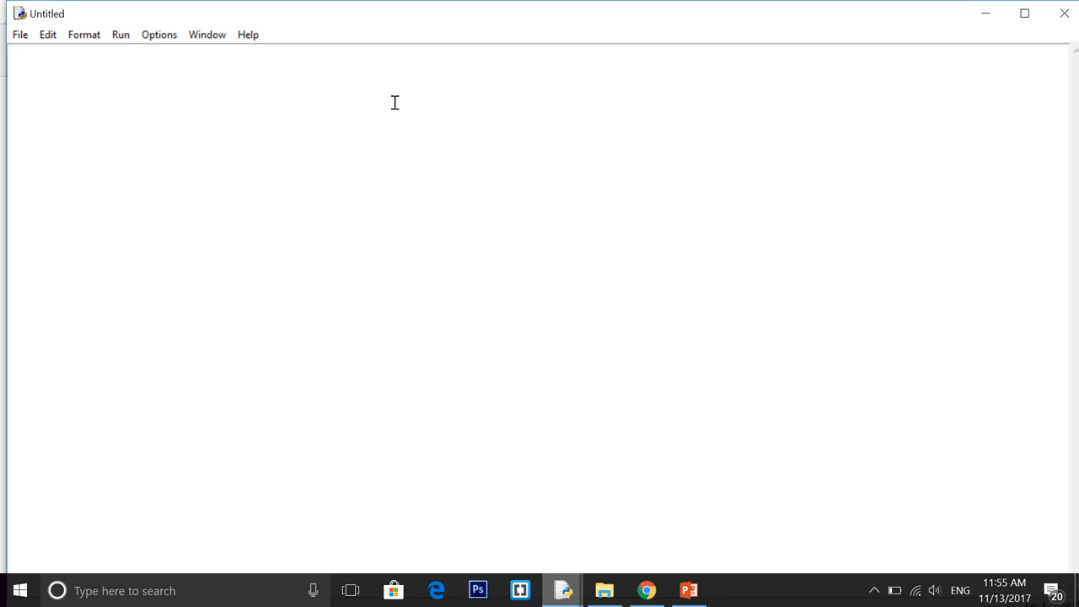
{"action": "type", "text": "a = 12"}
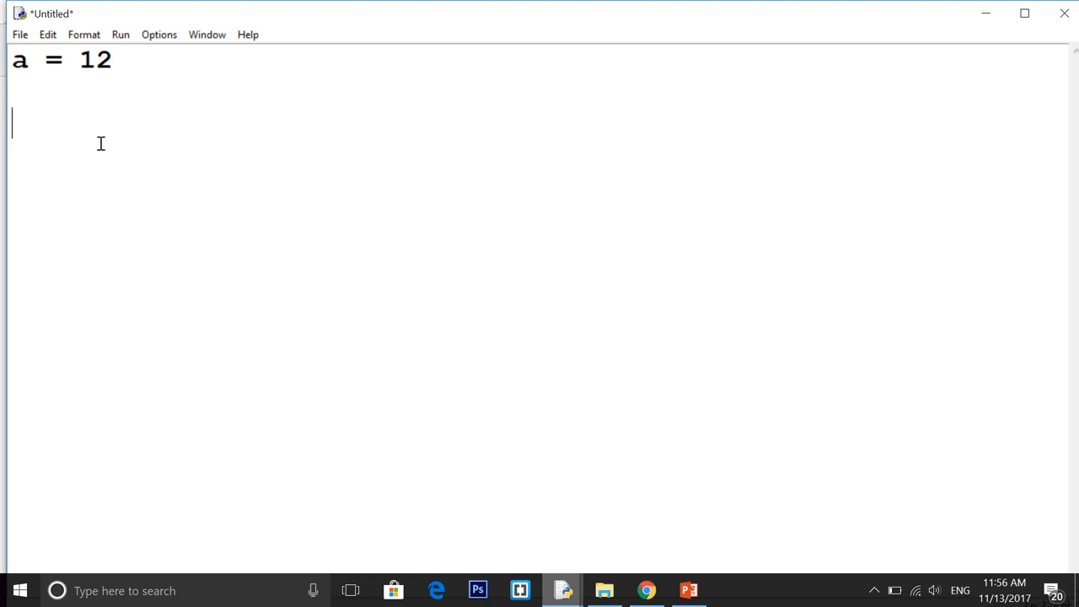
{"action": "type", "text": "if a"}
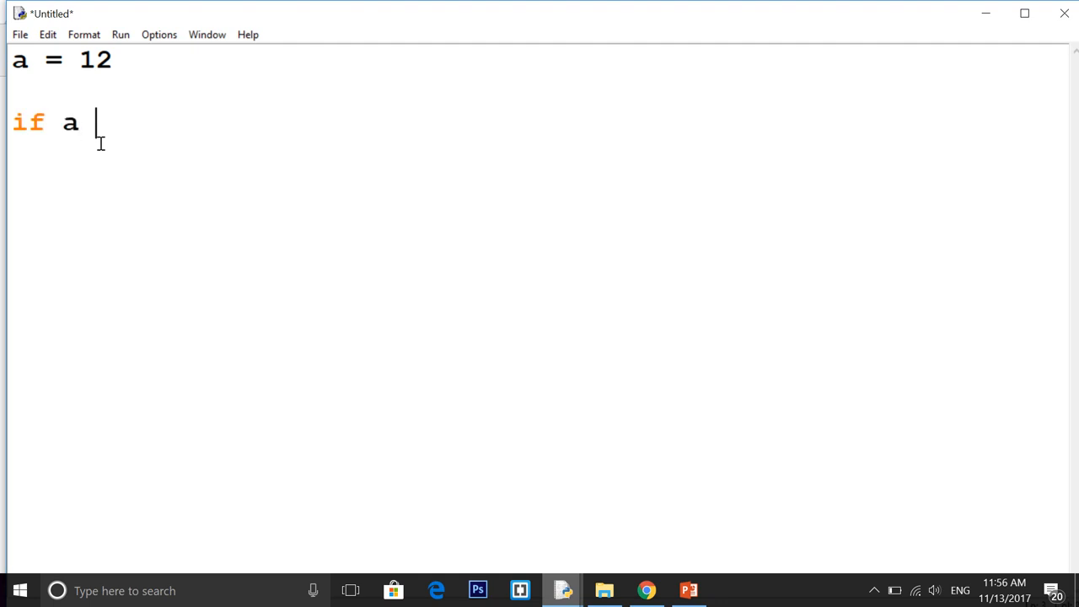
{"action": "type", "text": "% 2 =="}
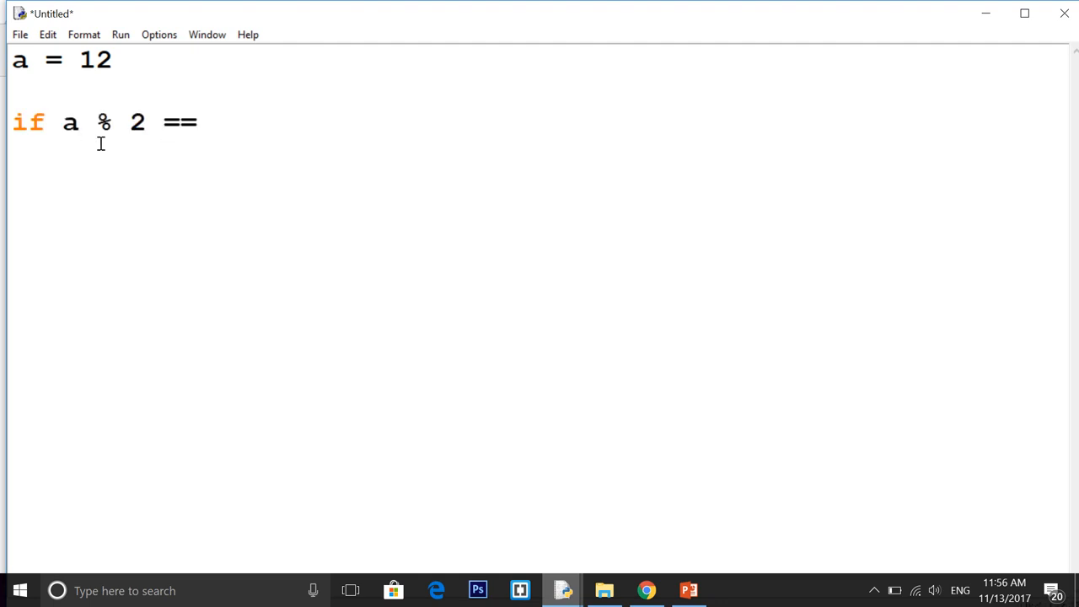
{"action": "type", "text": "0"}
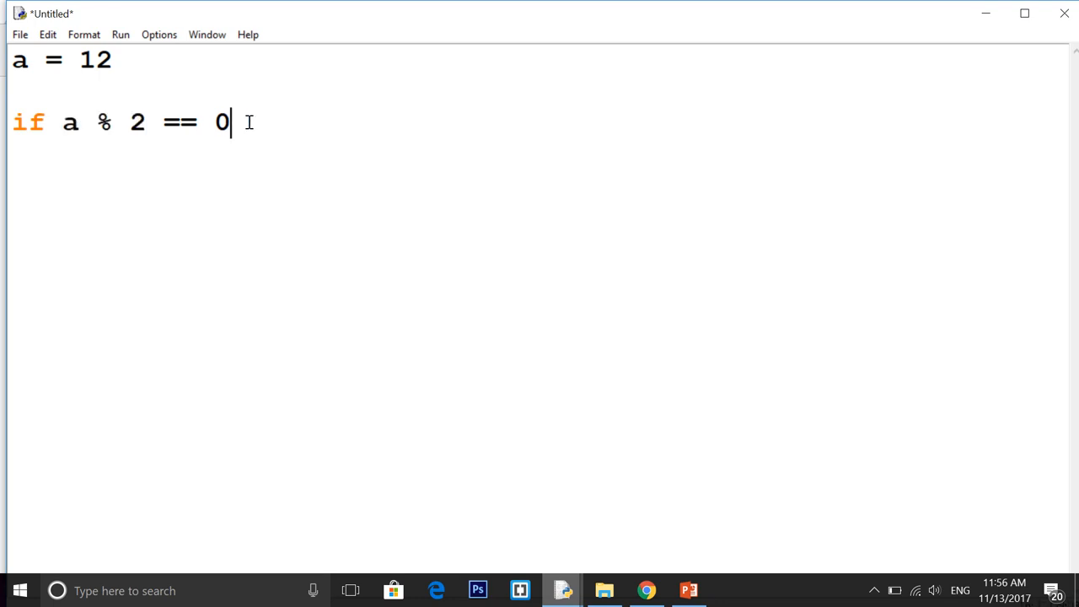
{"action": "type", "text": ":"}
{"action": "type", "text": "print(\""}
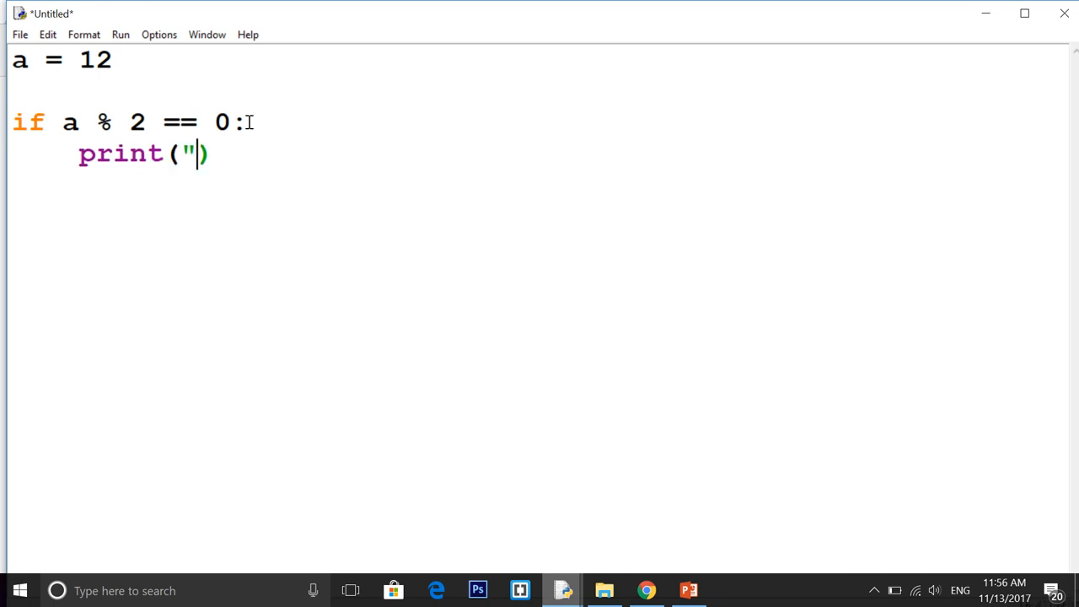
{"action": "type", "text": "eVEN\""}
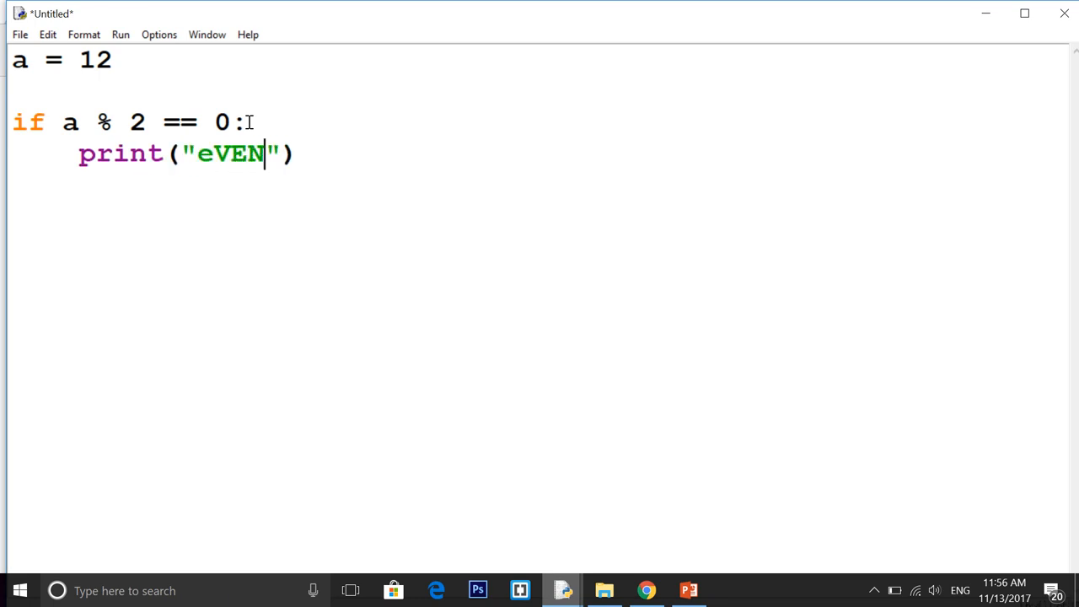
{"action": "type", "text": "Even number"}
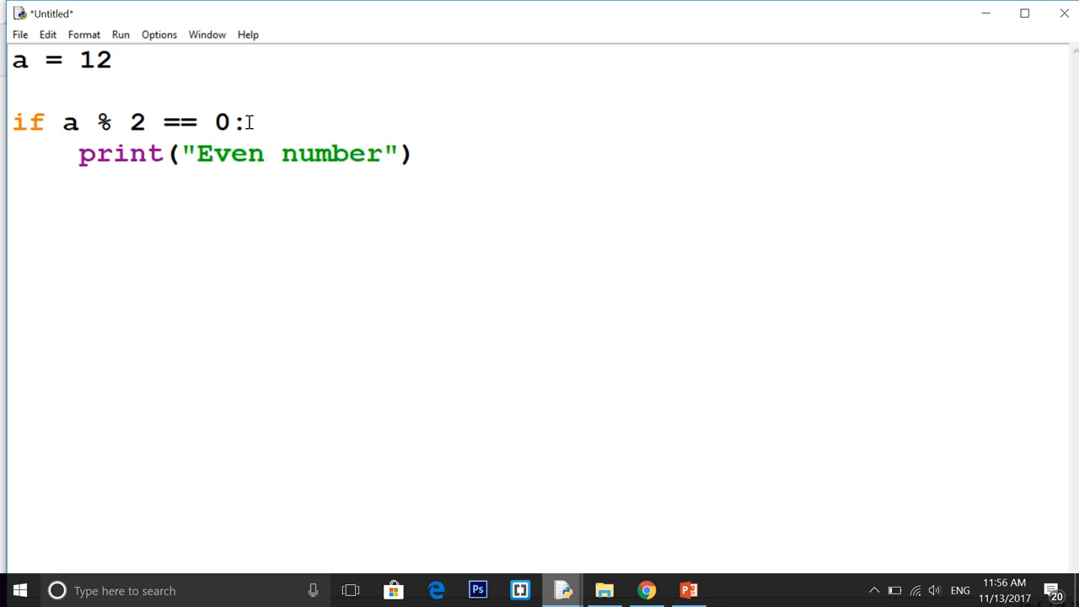
{"action": "type", "text": "else"}
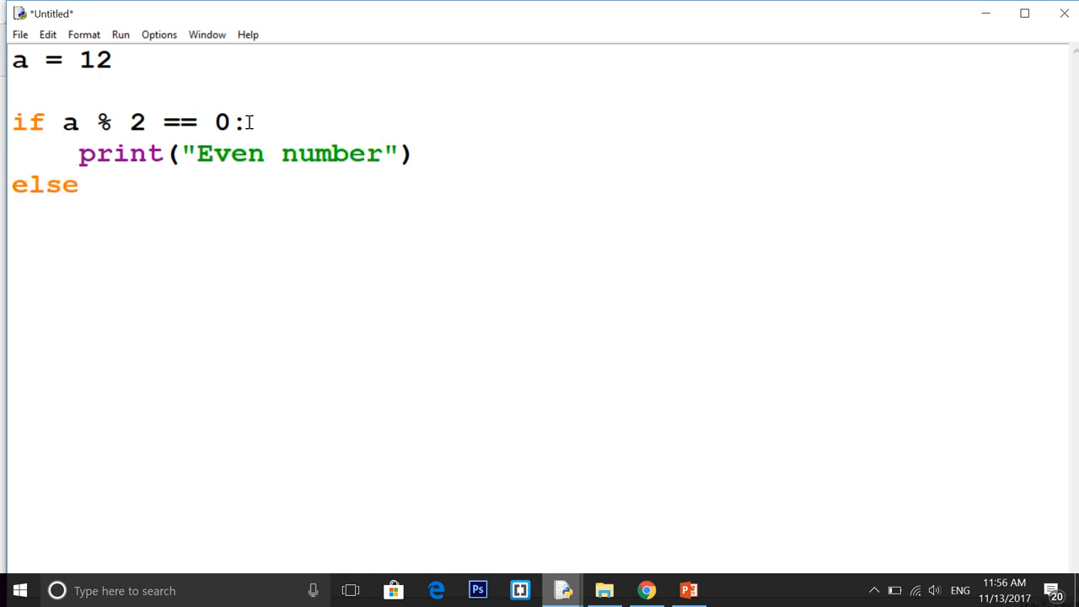
{"action": "type", "text": ":"}
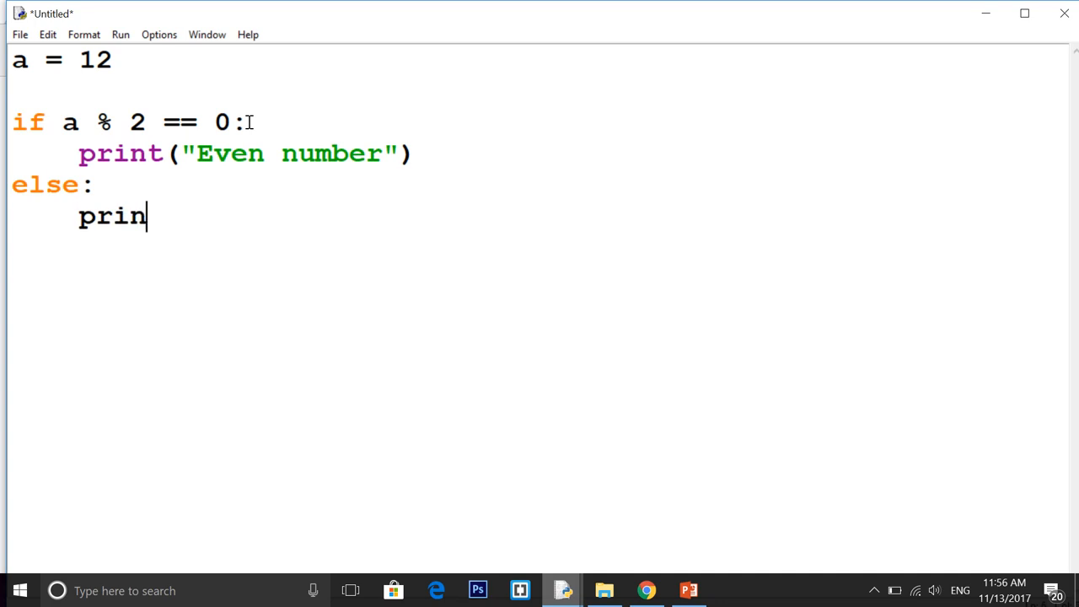
{"action": "type", "text": "t(\"Odd\")"}
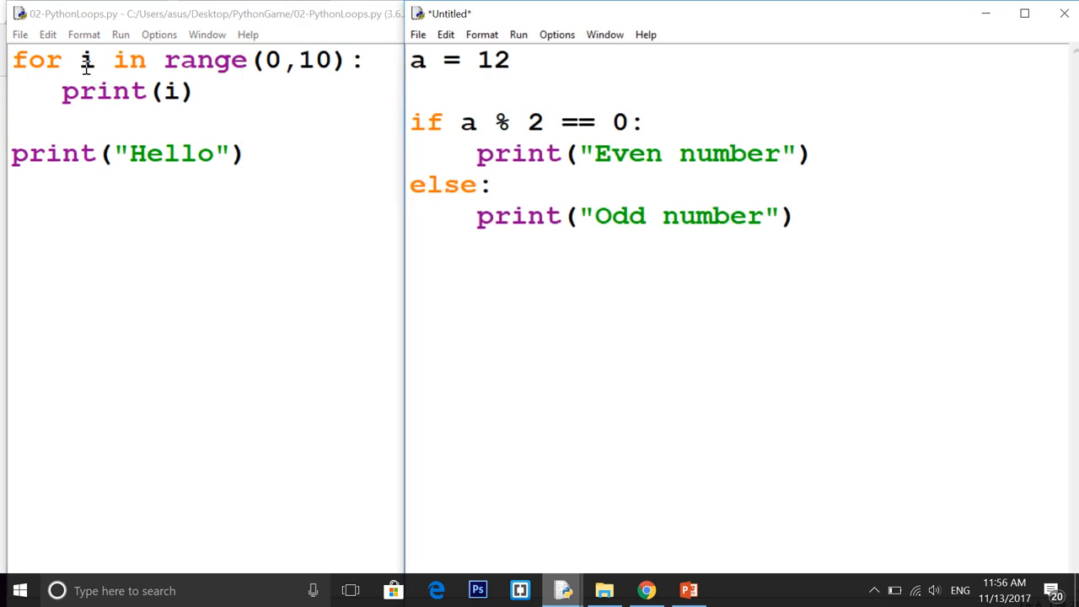
Step: Open the Save As dialog for the untitled even/odd script in PythonGame
{"action": "left_click", "coordinate": [766, 216]}
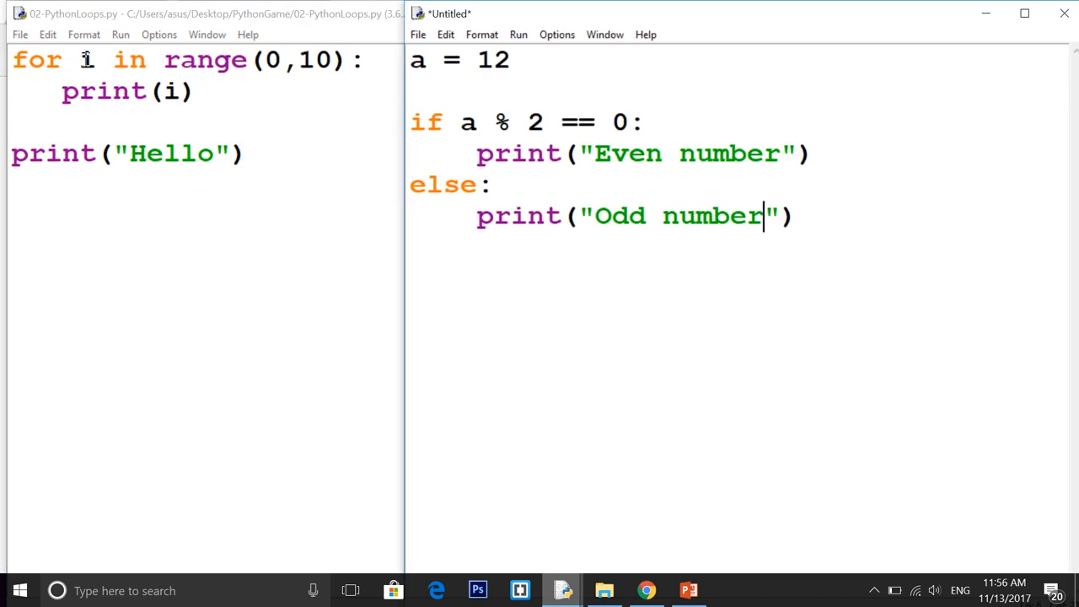
{"action": "left_click", "coordinate": [457, 122]}
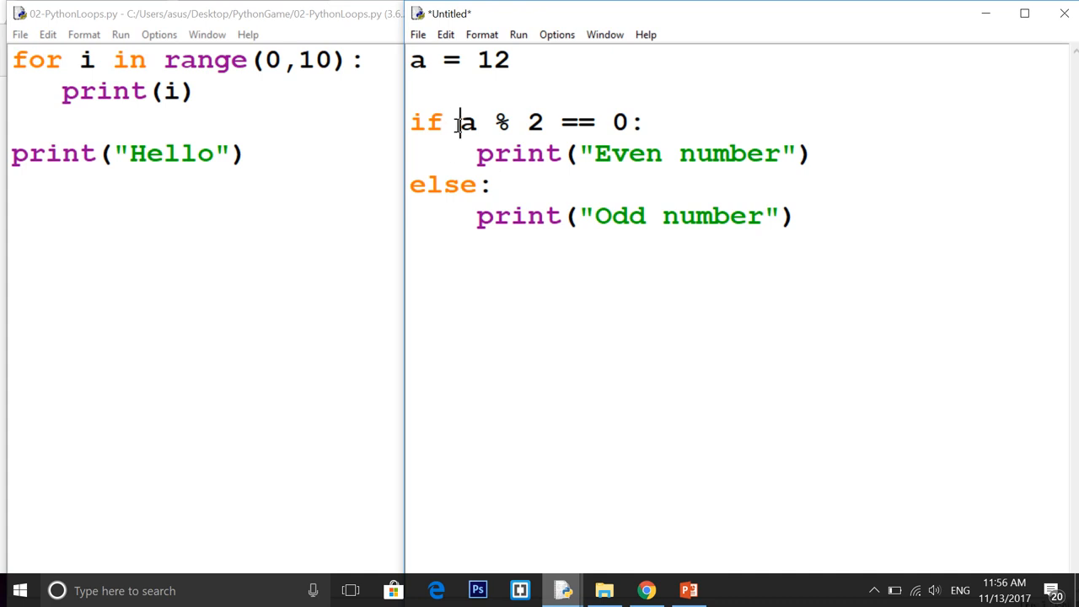
{"action": "type", "text": "("}
{"action": "type", "text": "03"}
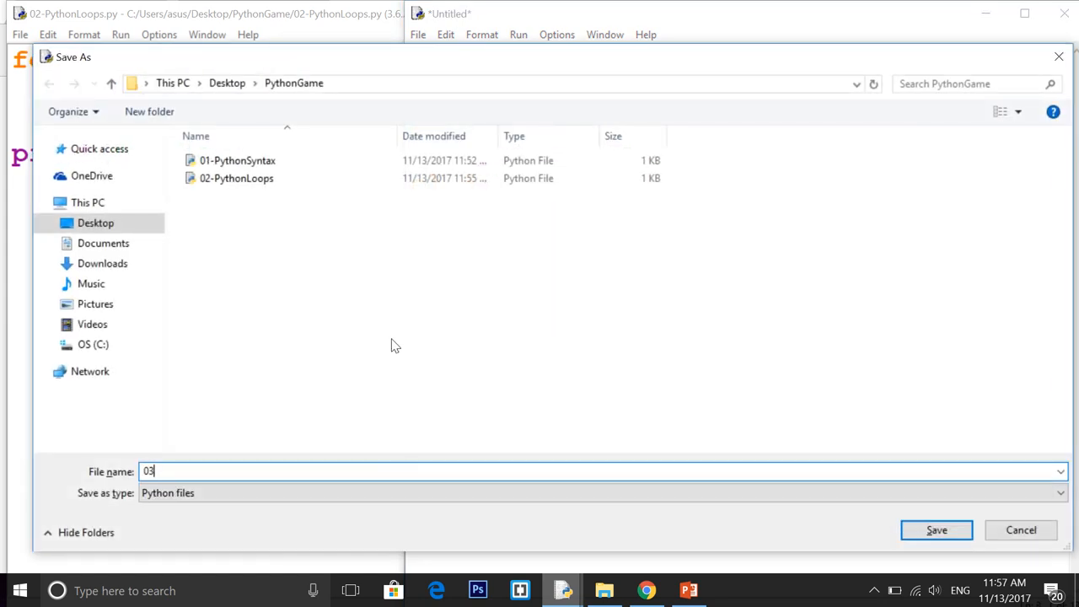
Step: Save as 03-PythonIfElse, change a to 13, and run it to print Odd number
{"action": "type", "text": "-Python"}
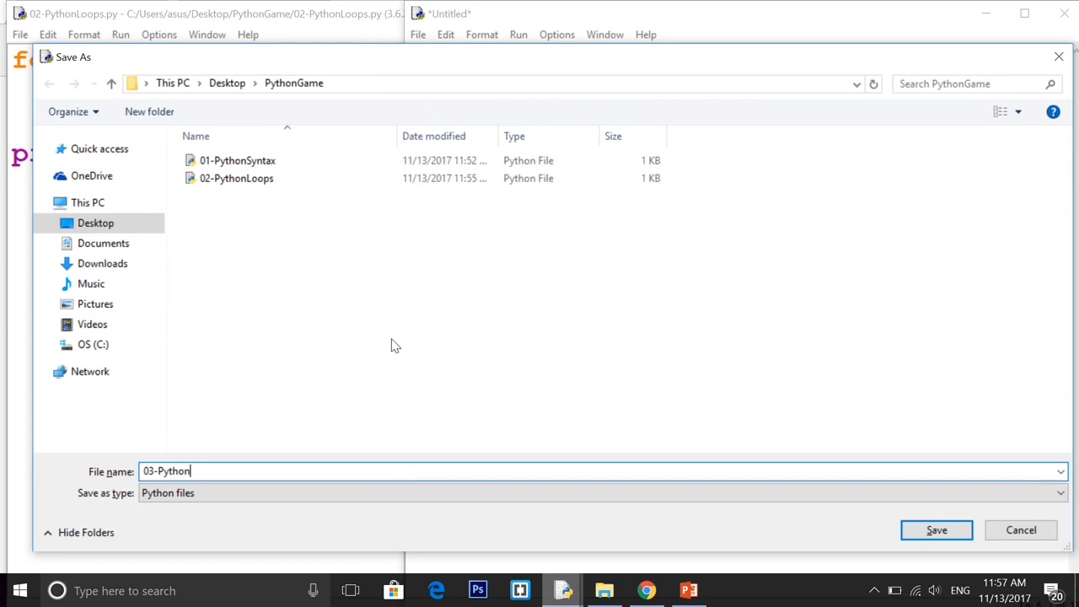
{"action": "type", "text": "IfELse"}
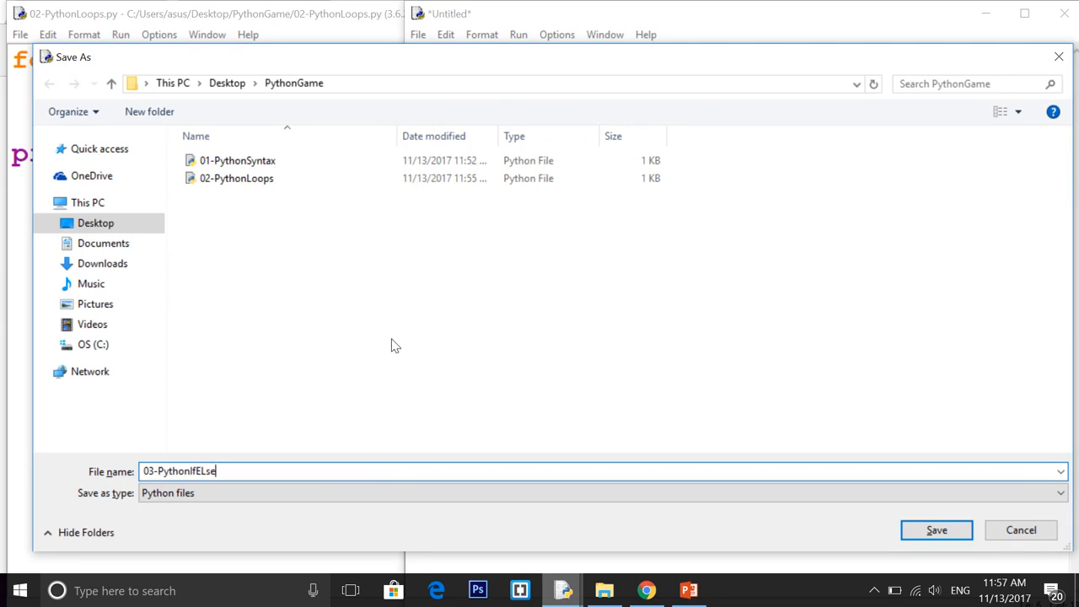
{"action": "left_click", "coordinate": [937, 530]}
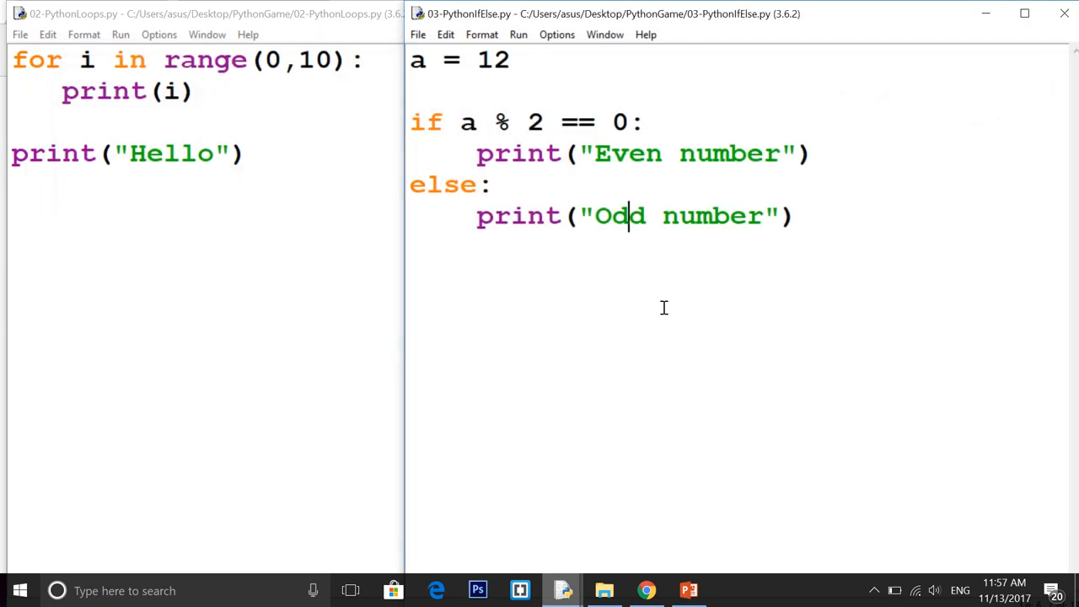
{"action": "key", "text": "F5"}
{"action": "type", "text": "3"}
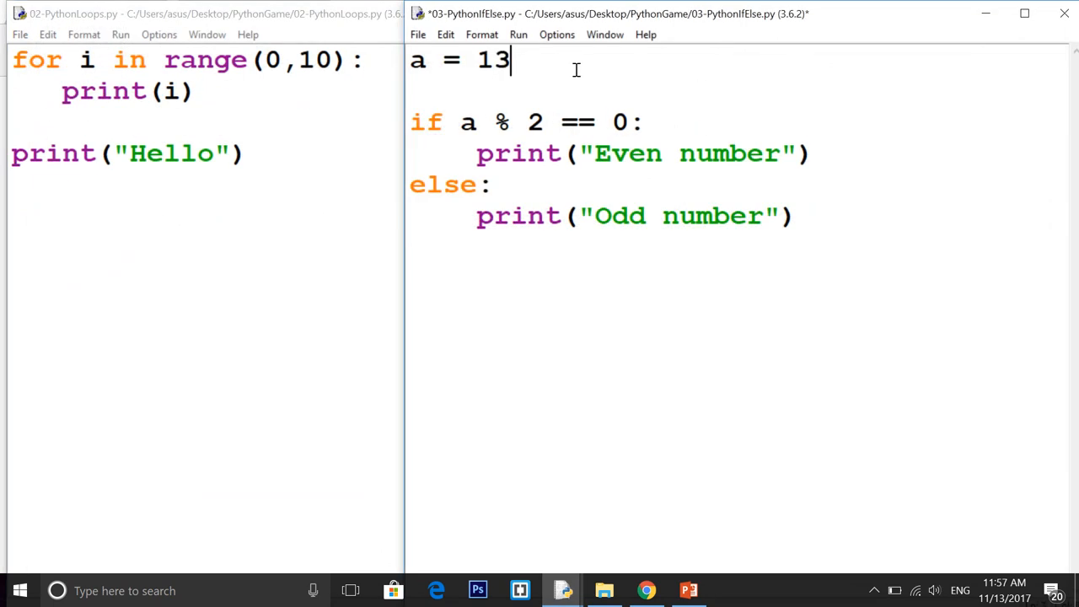
{"action": "key", "text": "F5"}
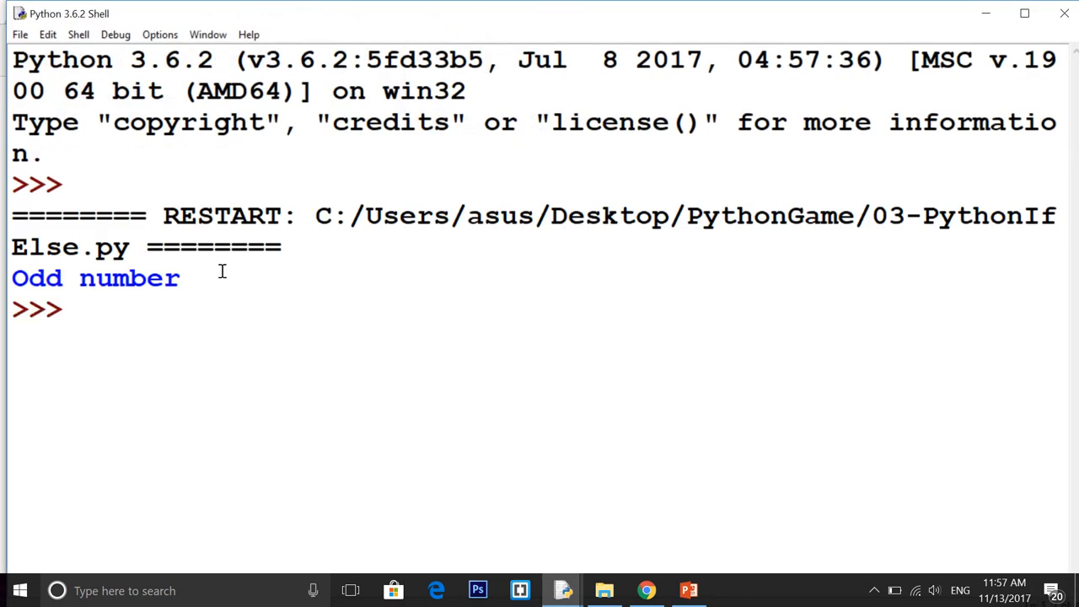